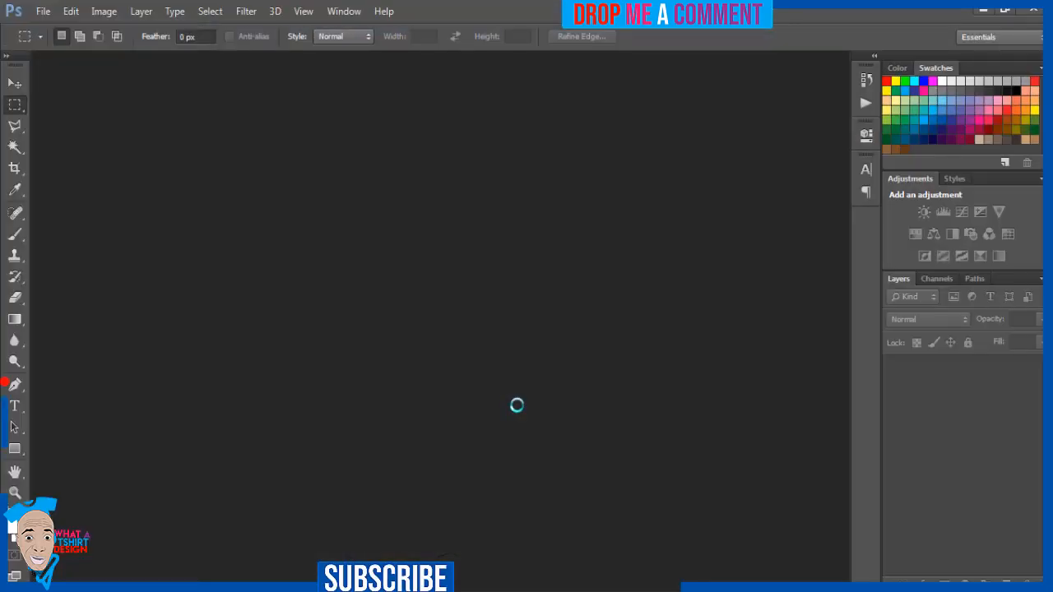
- Bring up Photoshop's File menu once the empty workspace has loaded
{"action": "left_click", "coordinate": [15, 191]}
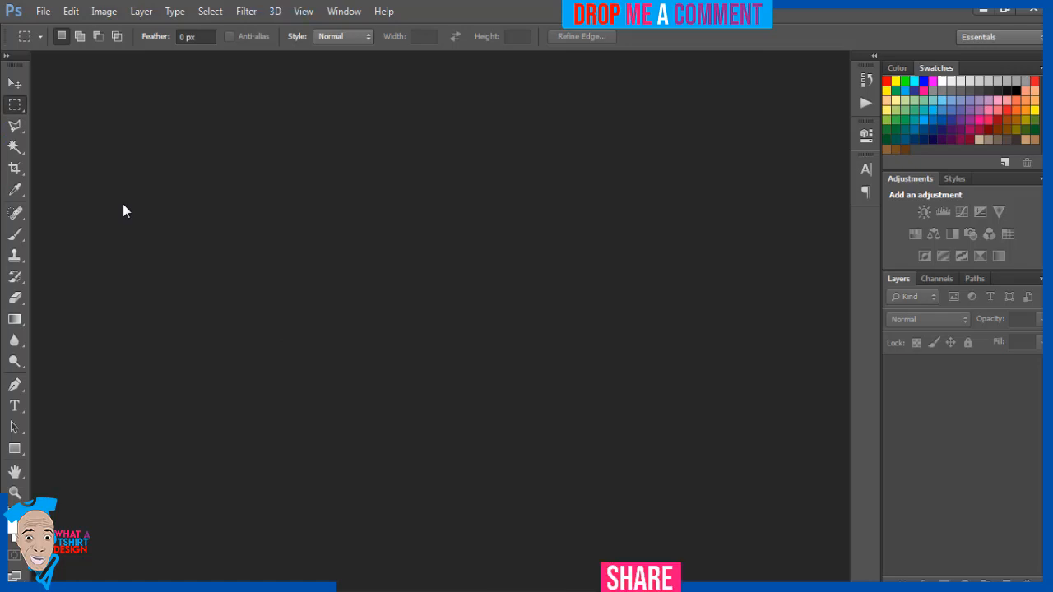
{"action": "mouse_move", "coordinate": [34, 46]}
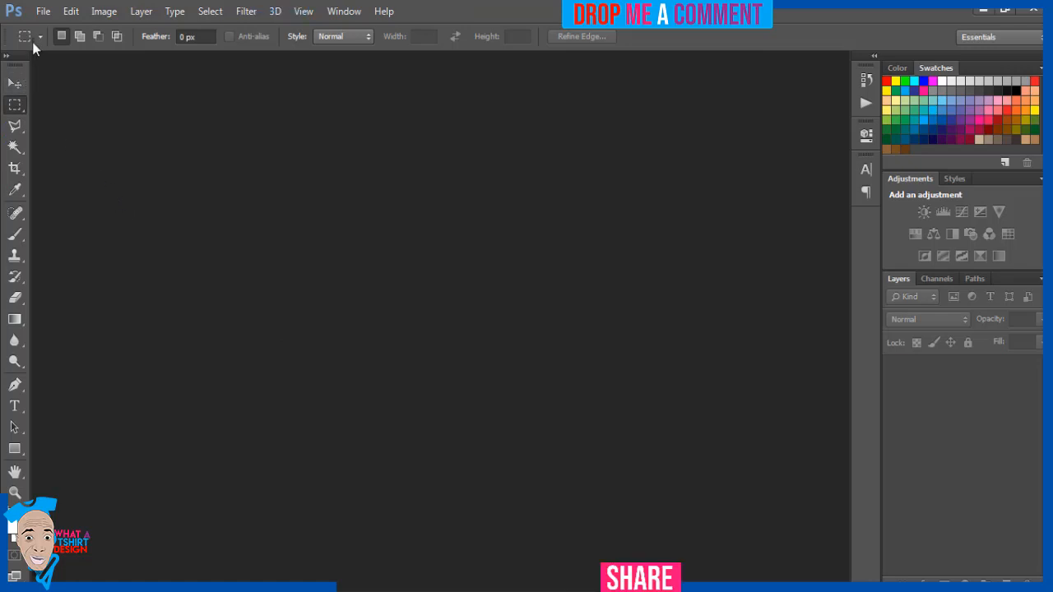
{"action": "left_click", "coordinate": [43, 9]}
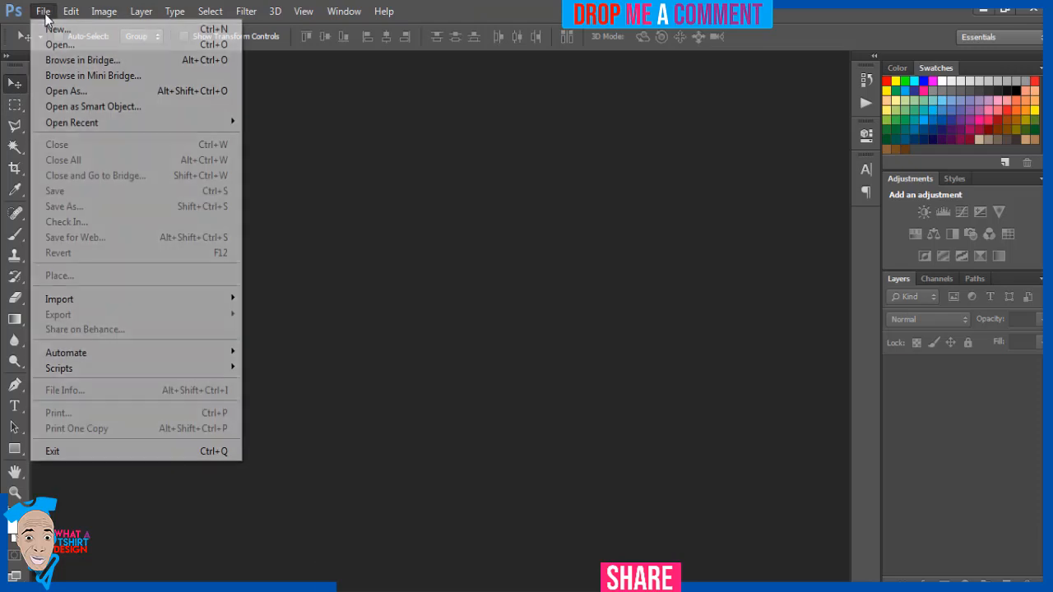
- Create a new 4500 × 5400 px document at 300 ppi with a white background
{"action": "left_click", "coordinate": [56, 29]}
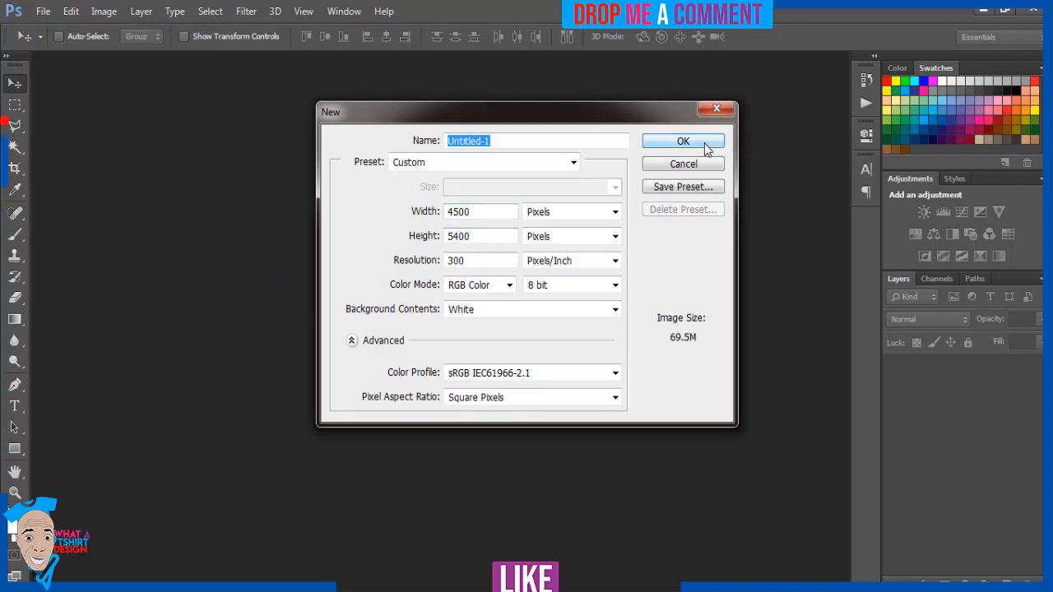
{"action": "left_click", "coordinate": [683, 142]}
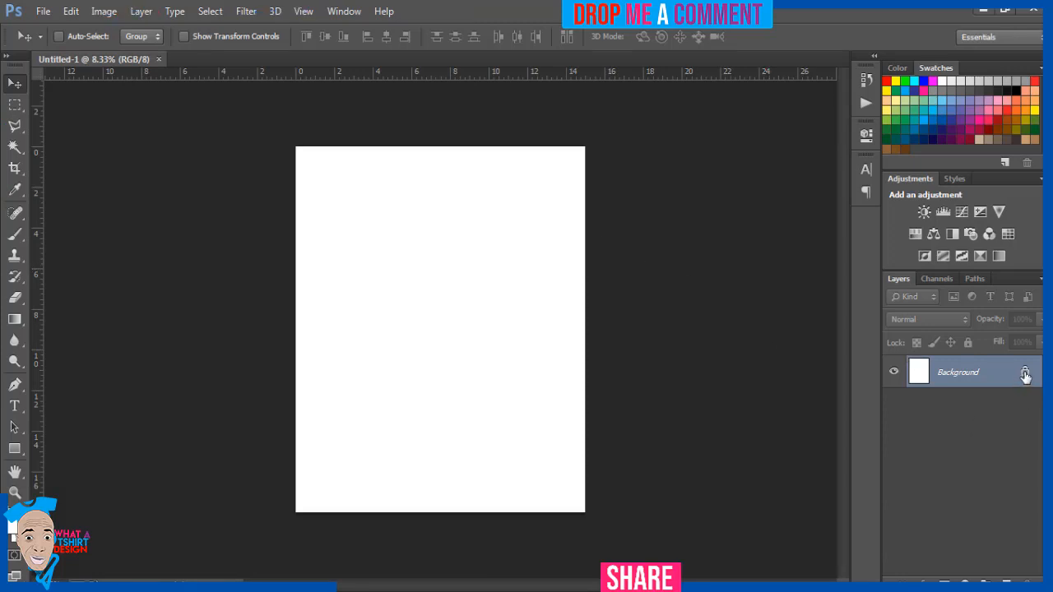
- Convert the locked Background into editable Layer 0 and briefly toggle its visibility
{"action": "left_click", "coordinate": [1025, 372]}
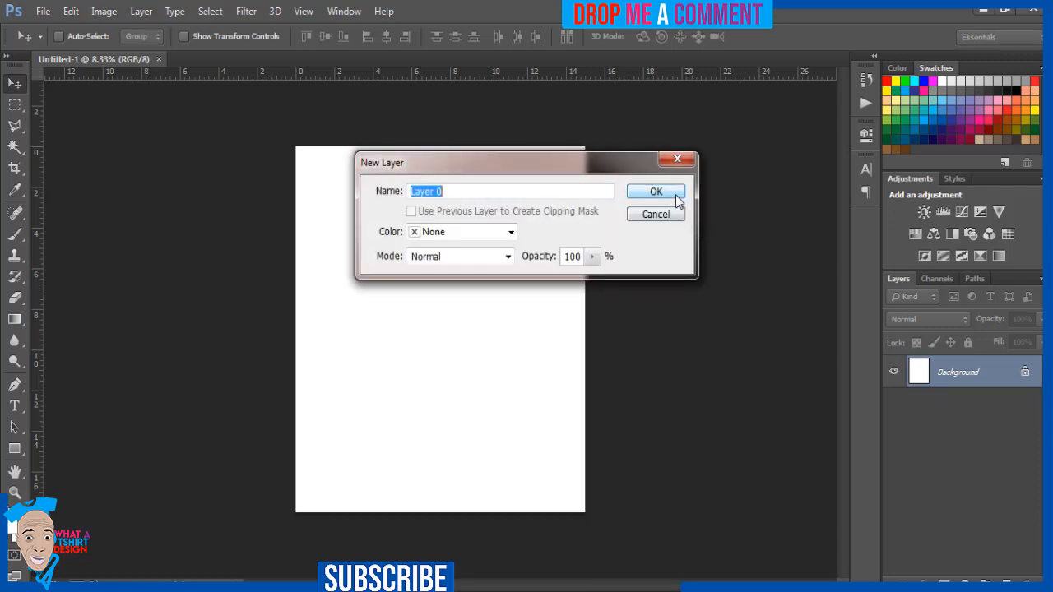
{"action": "left_click", "coordinate": [654, 191]}
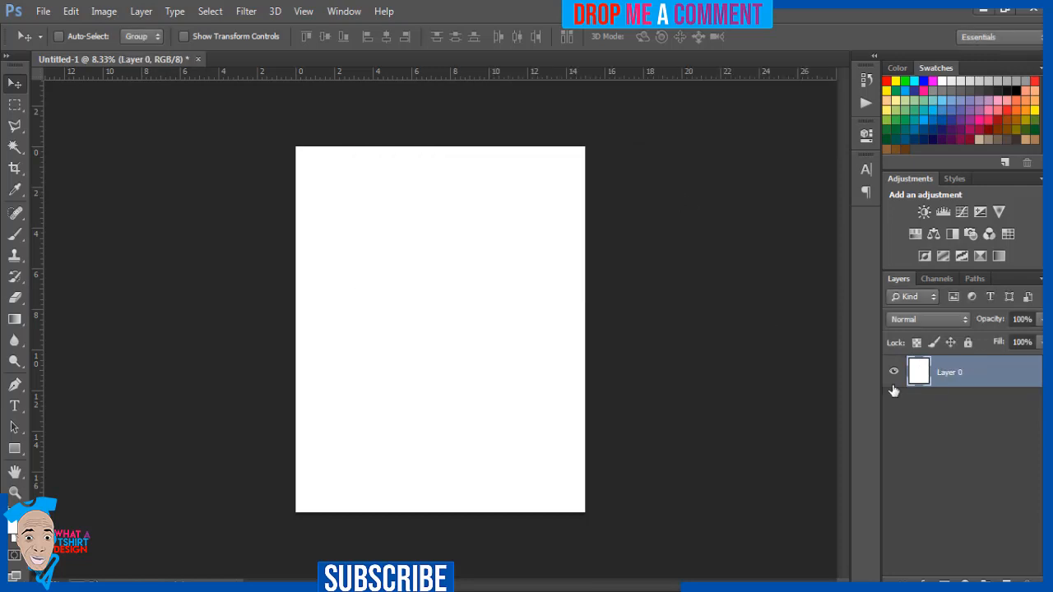
{"action": "left_click", "coordinate": [893, 372]}
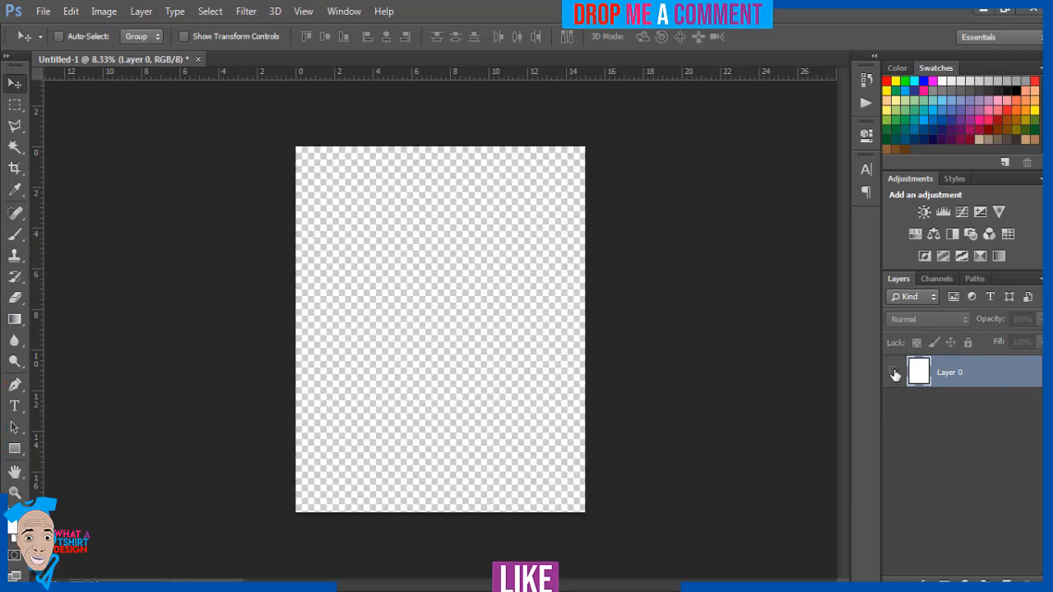
{"action": "left_click", "coordinate": [895, 372]}
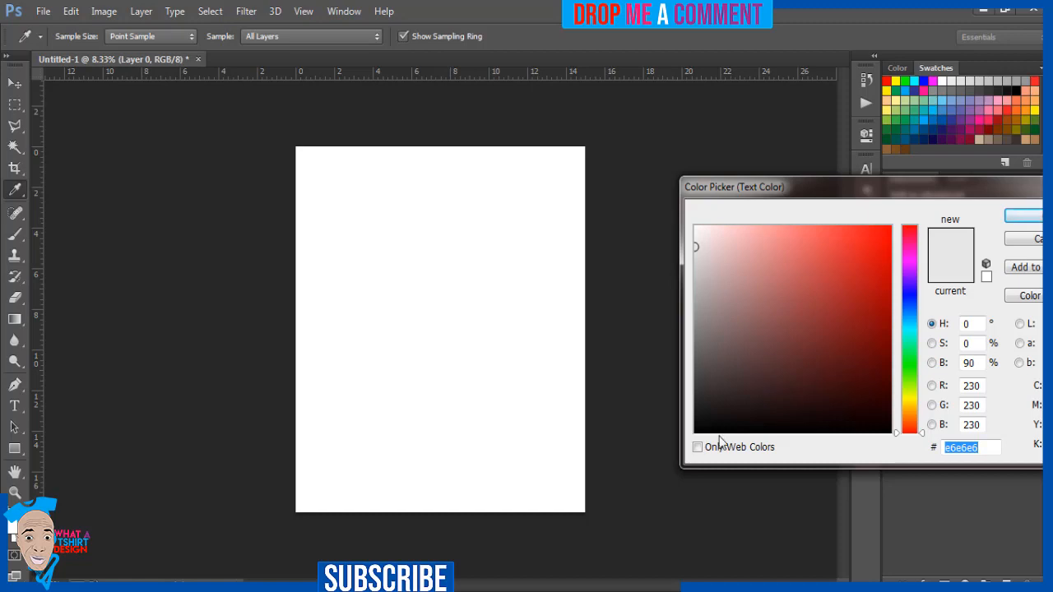
- Pick a pink swatch as the text colour for the lettering
{"action": "left_click", "coordinate": [813, 415]}
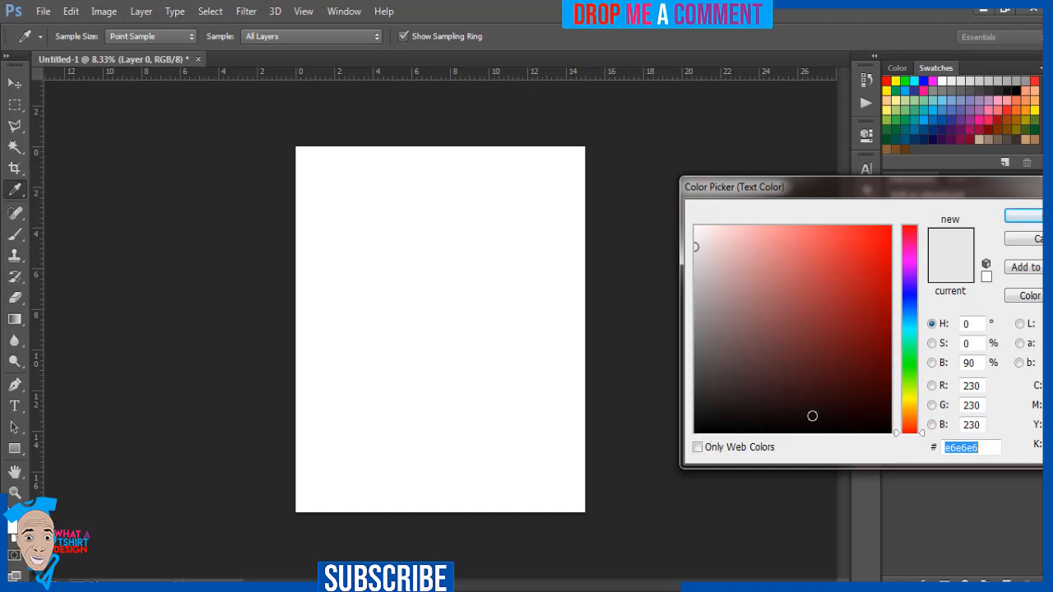
{"action": "mouse_move", "coordinate": [908, 316]}
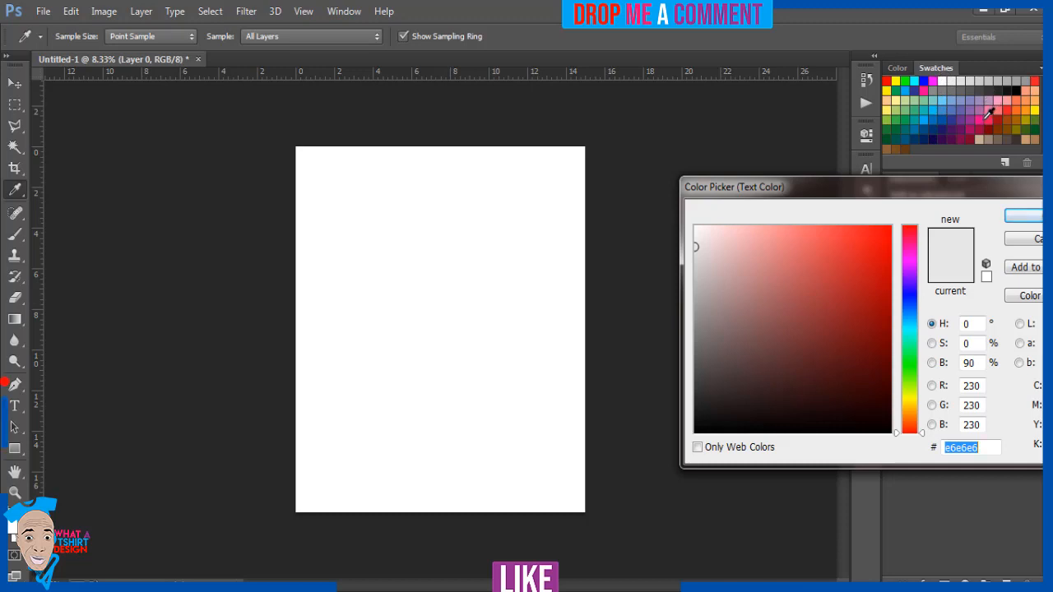
{"action": "left_click", "coordinate": [874, 241]}
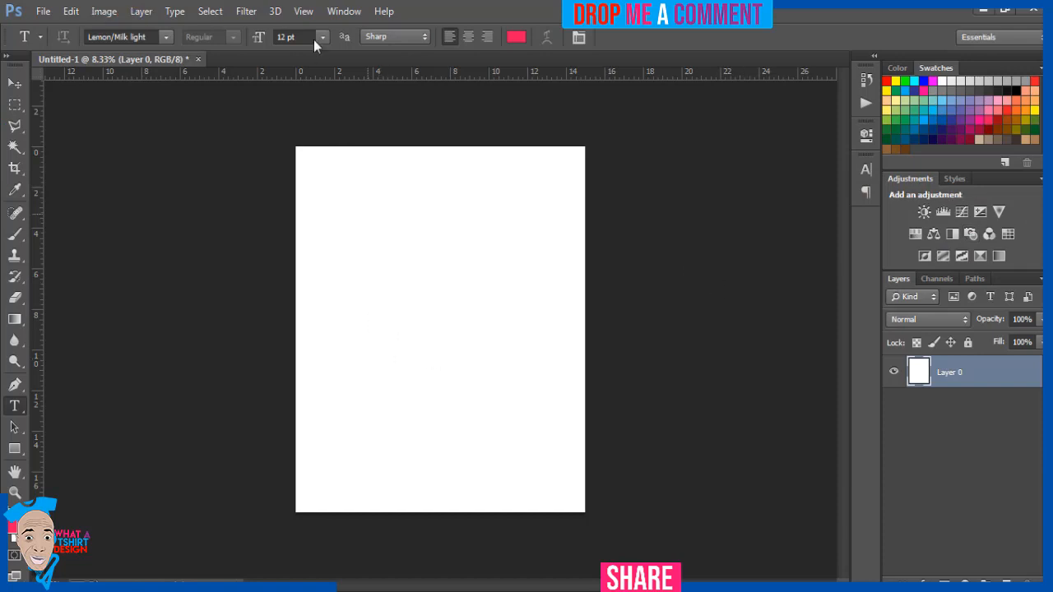
- Add the word LOVE in pink as a text layer, raising its size from 48 pt to 72 pt
{"action": "left_click", "coordinate": [323, 36]}
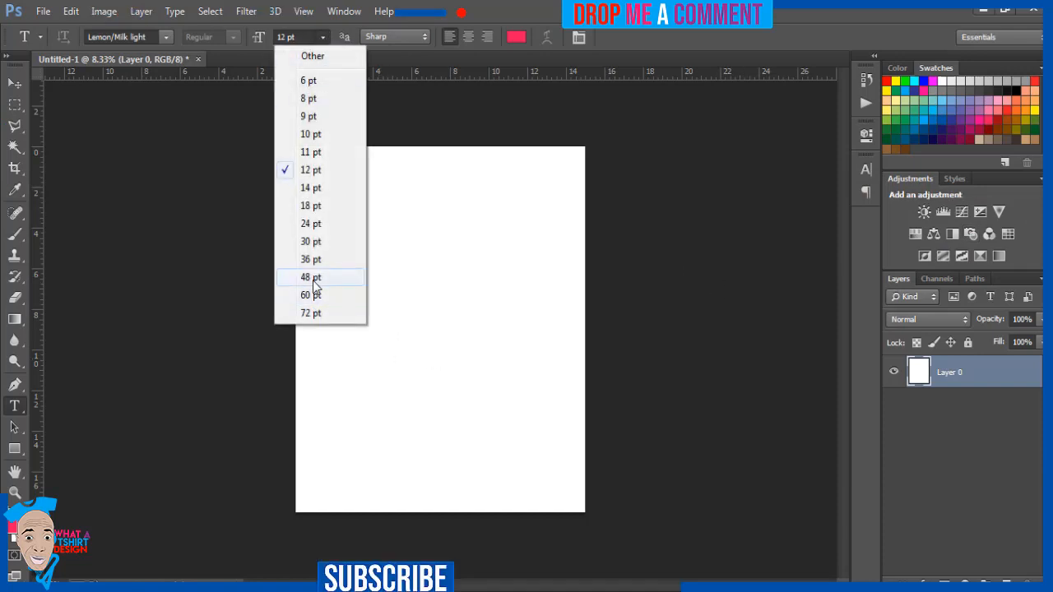
{"action": "left_click", "coordinate": [310, 276]}
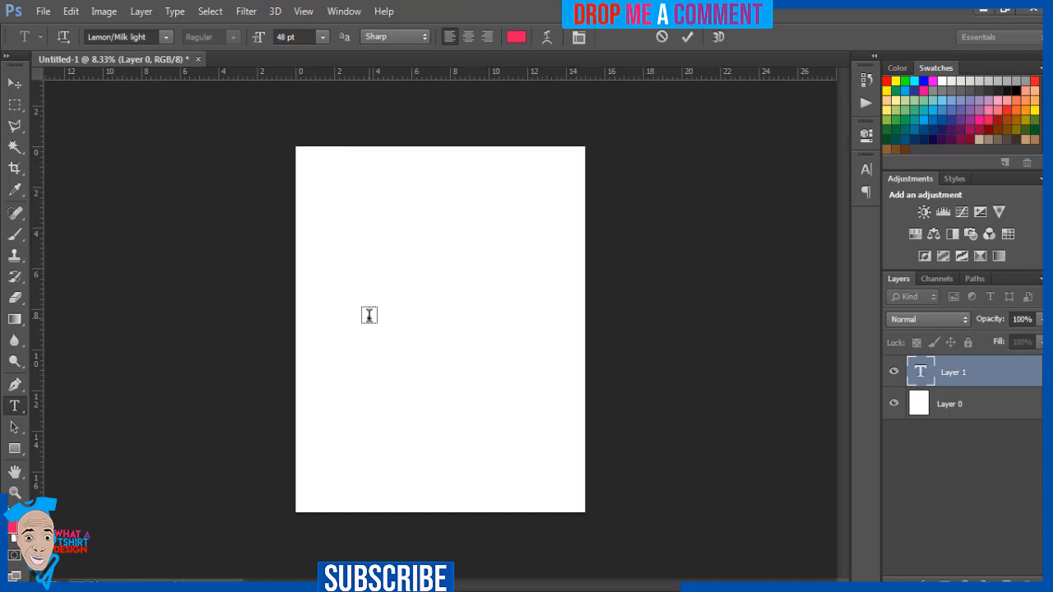
{"action": "type", "text": "LOVE"}
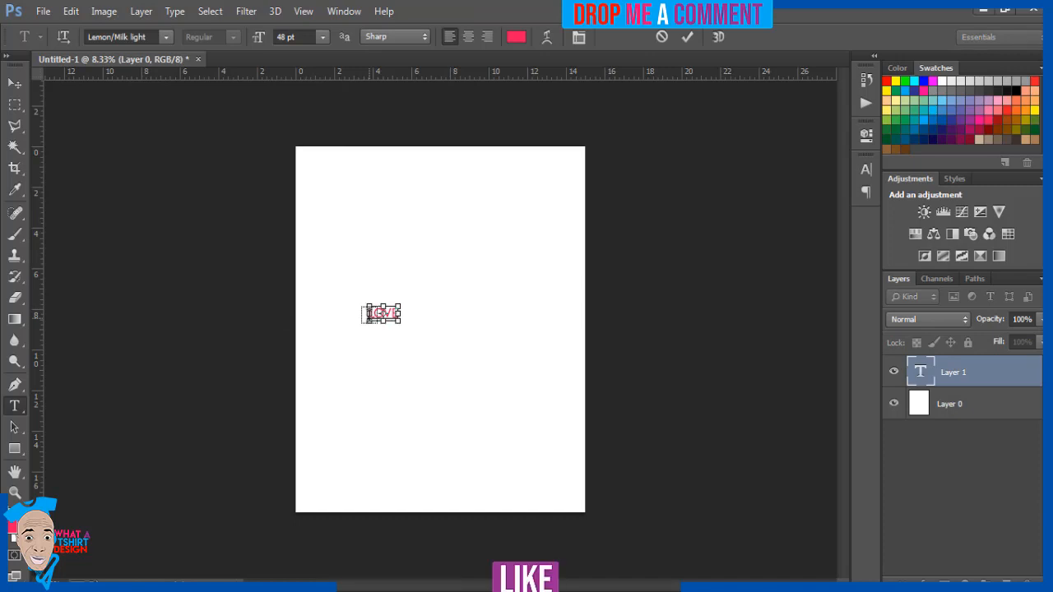
{"action": "left_click", "coordinate": [323, 36]}
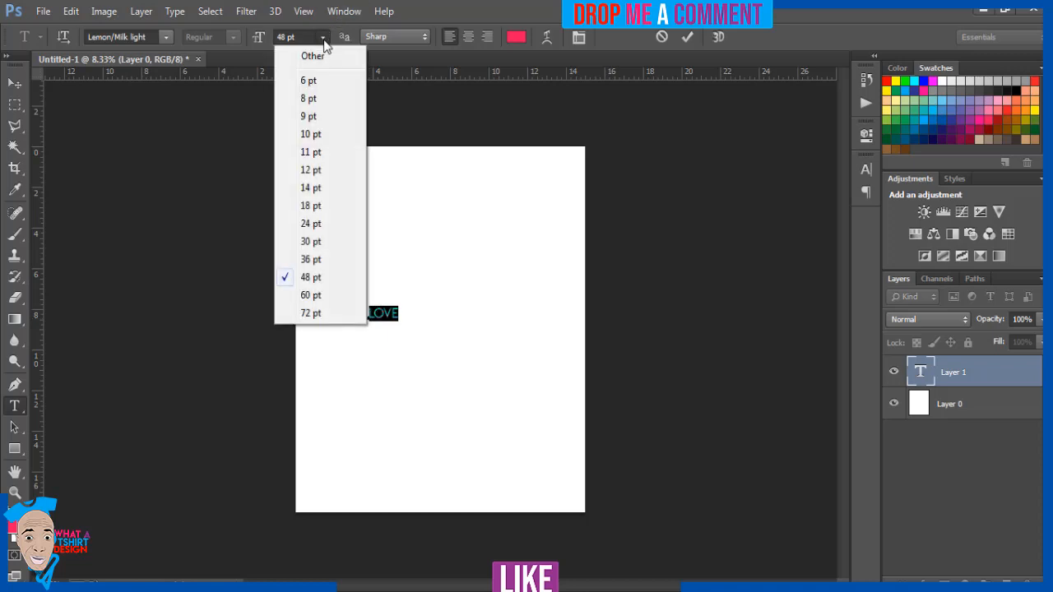
{"action": "left_click", "coordinate": [311, 312]}
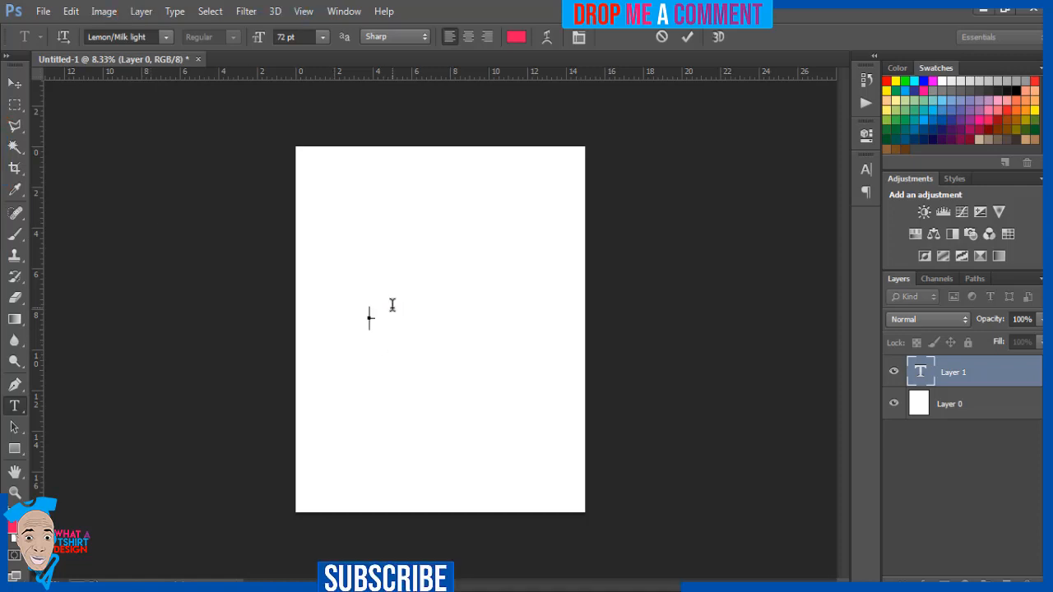
{"action": "type", "text": "LOVE"}
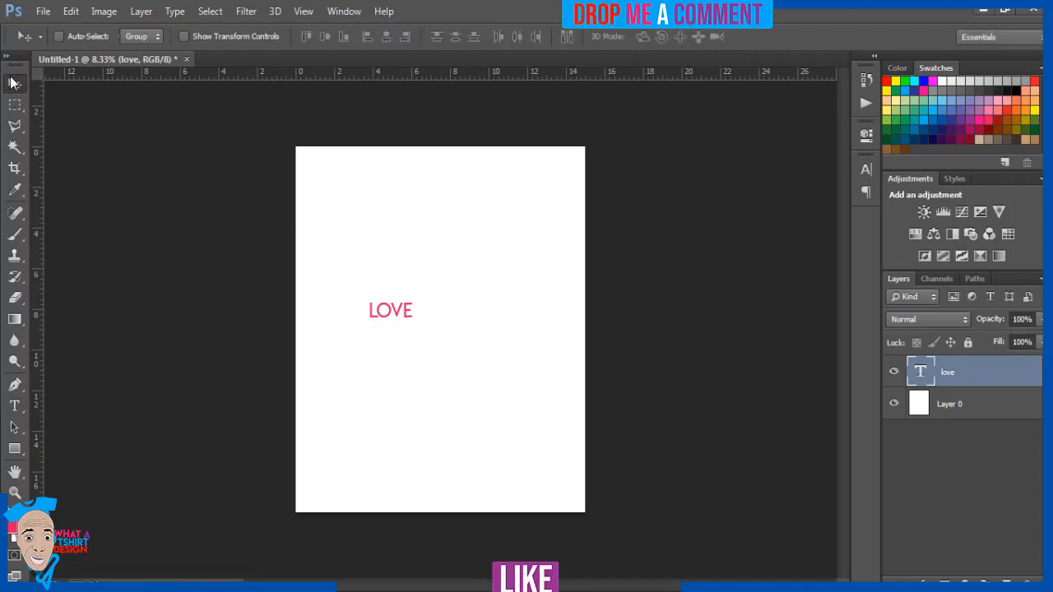
- Move LOVE toward the centre and scale it up to span most of the page width
{"action": "left_click_drag", "start_coordinate": [392, 309], "coordinate": [440, 292]}
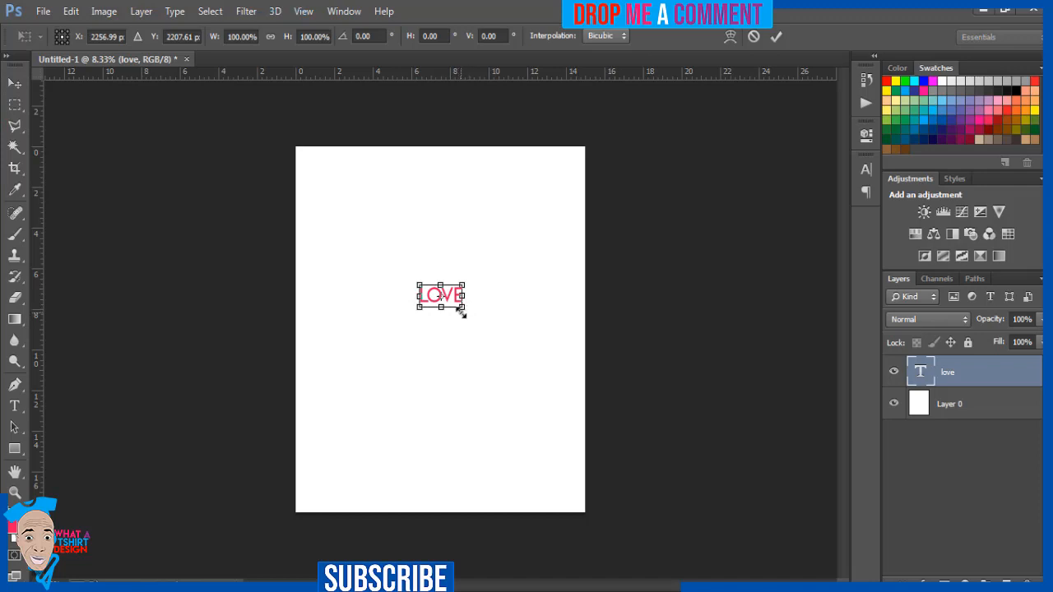
{"action": "mouse_move", "coordinate": [459, 309]}
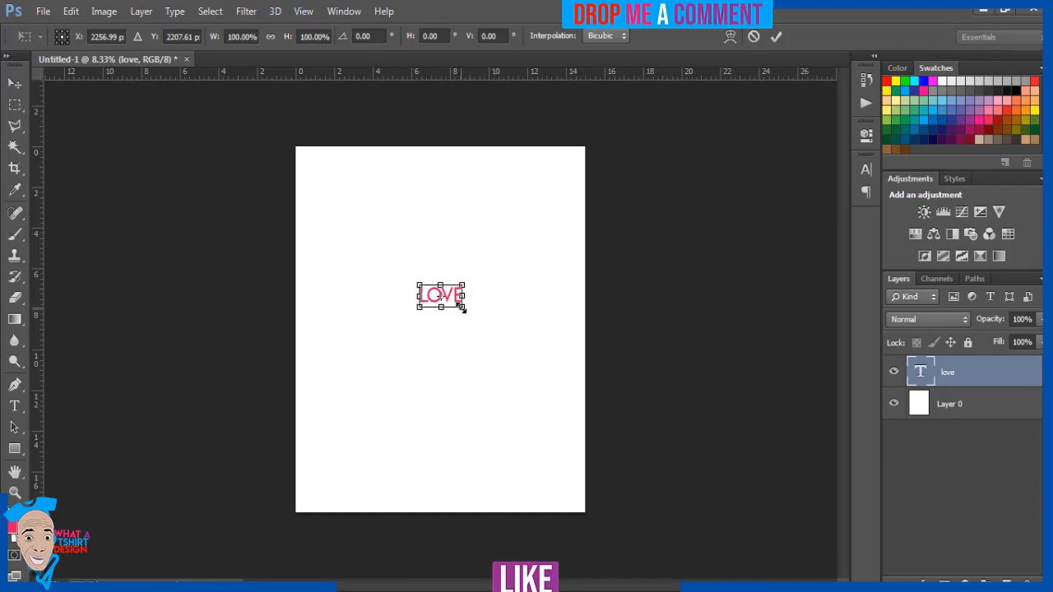
{"action": "left_click_drag", "start_coordinate": [464, 309], "coordinate": [563, 359]}
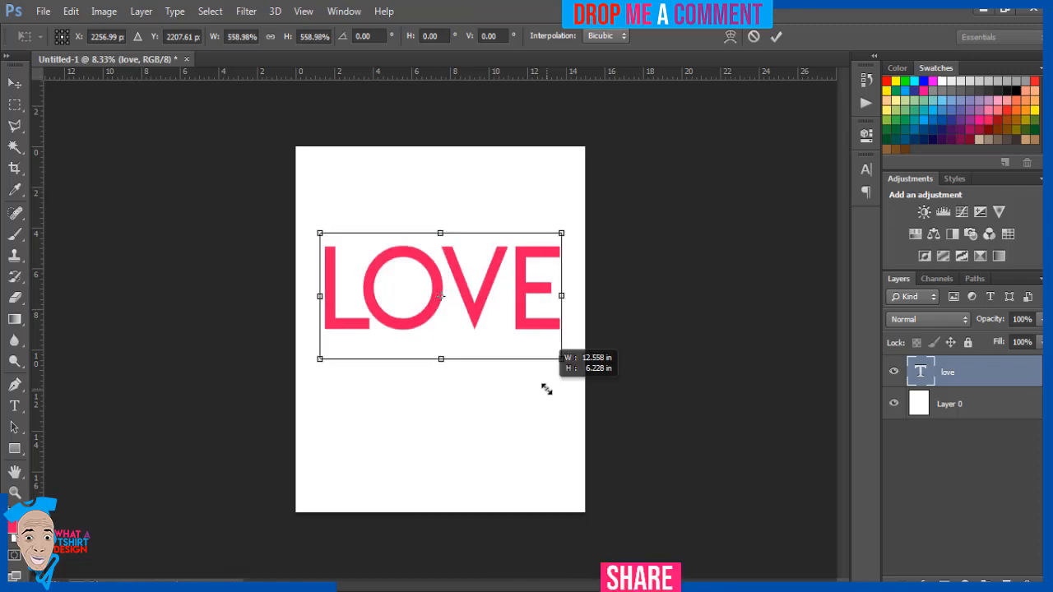
{"action": "left_click_drag", "start_coordinate": [561, 358], "coordinate": [545, 349]}
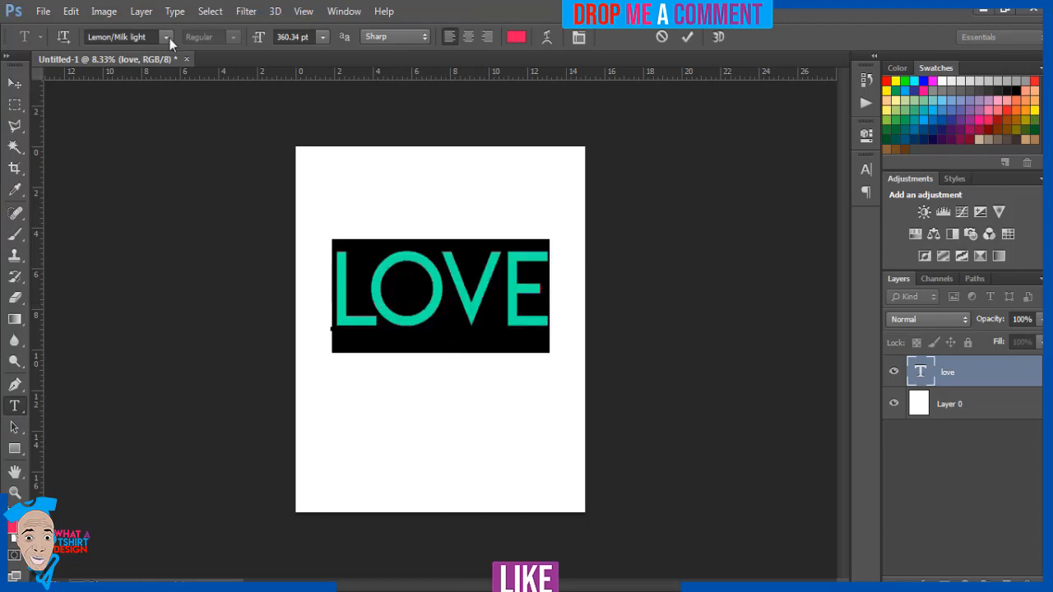
- Change the love lettering to the Houstely Signature script font
{"action": "left_click", "coordinate": [164, 36]}
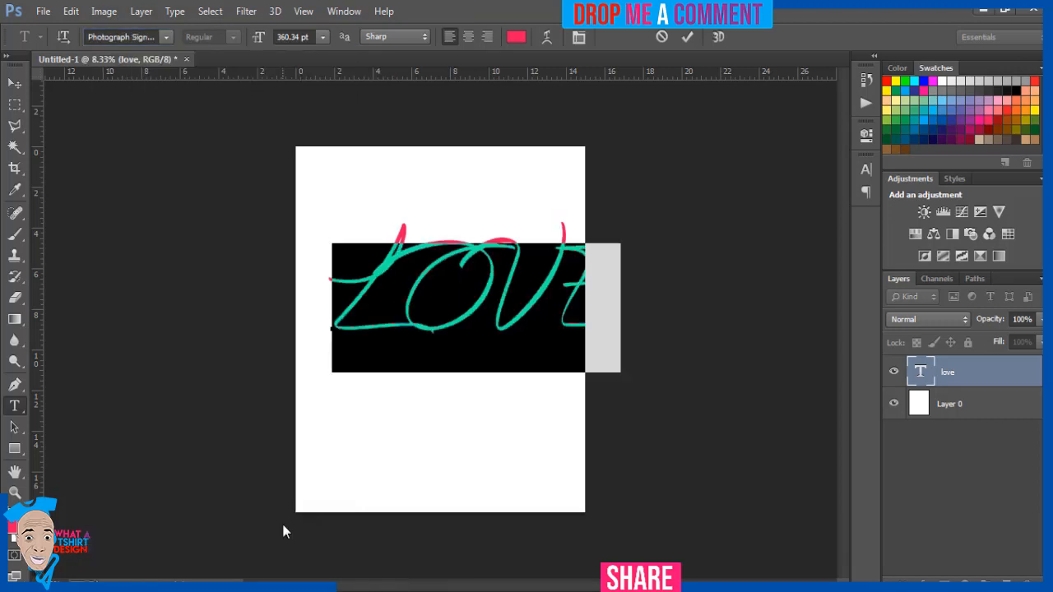
{"action": "mouse_move", "coordinate": [875, 178]}
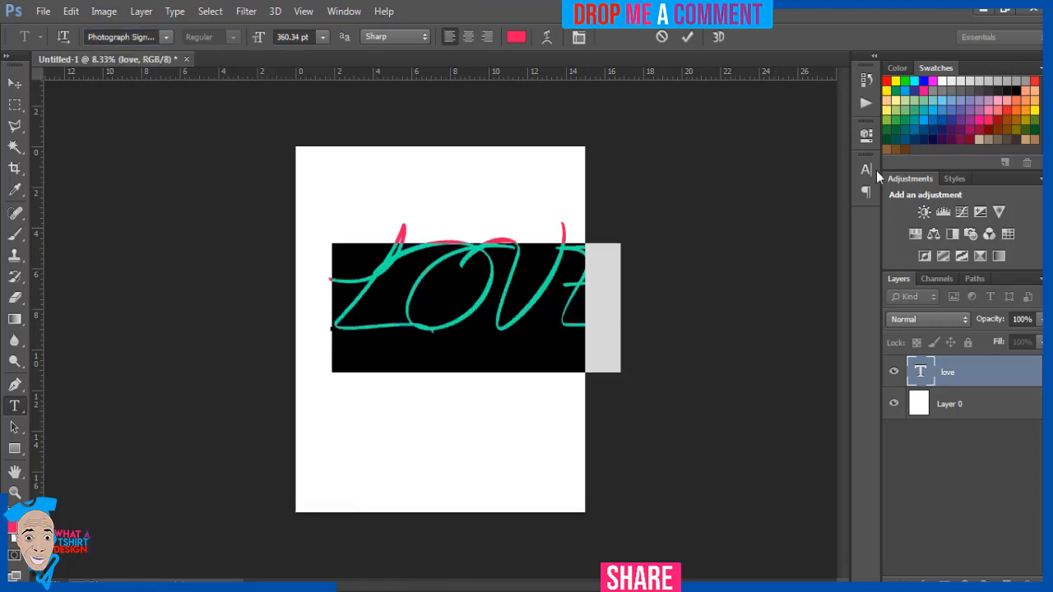
{"action": "left_click", "coordinate": [866, 170]}
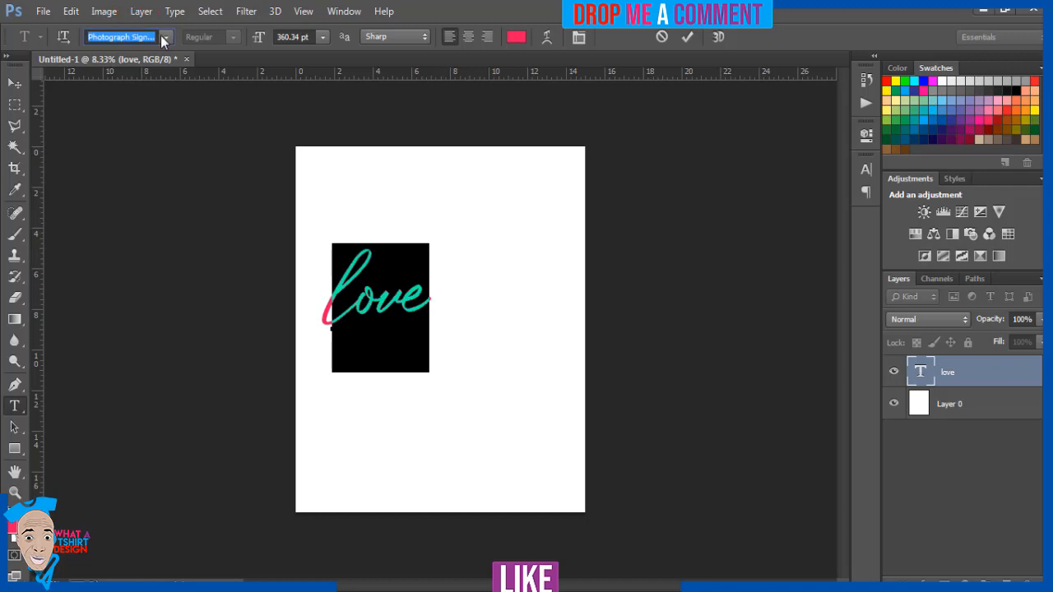
{"action": "left_click", "coordinate": [165, 36]}
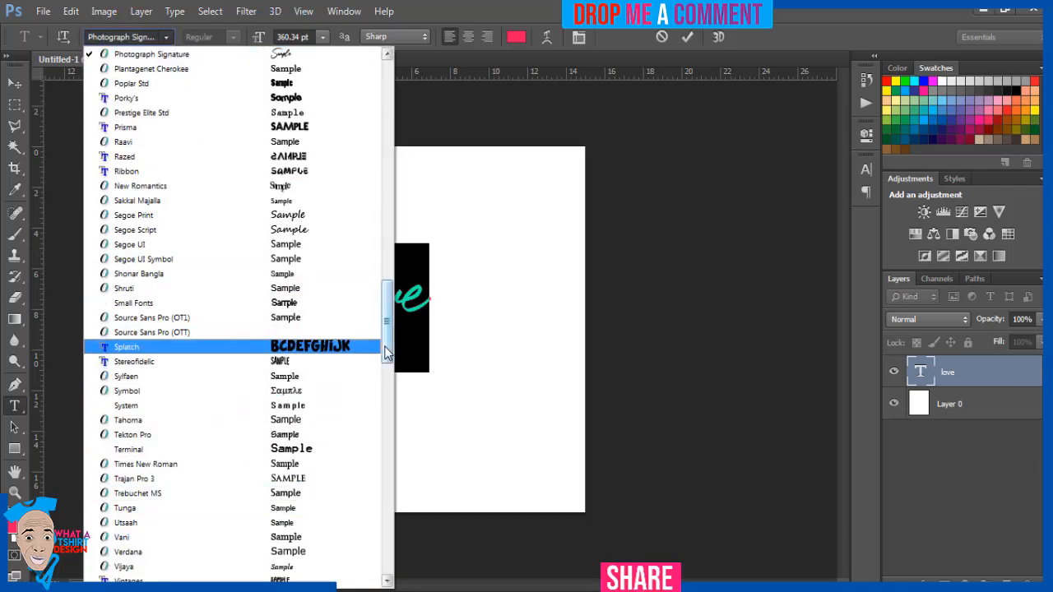
{"action": "scroll", "scroll_direction": "up", "scroll_amount": 3}
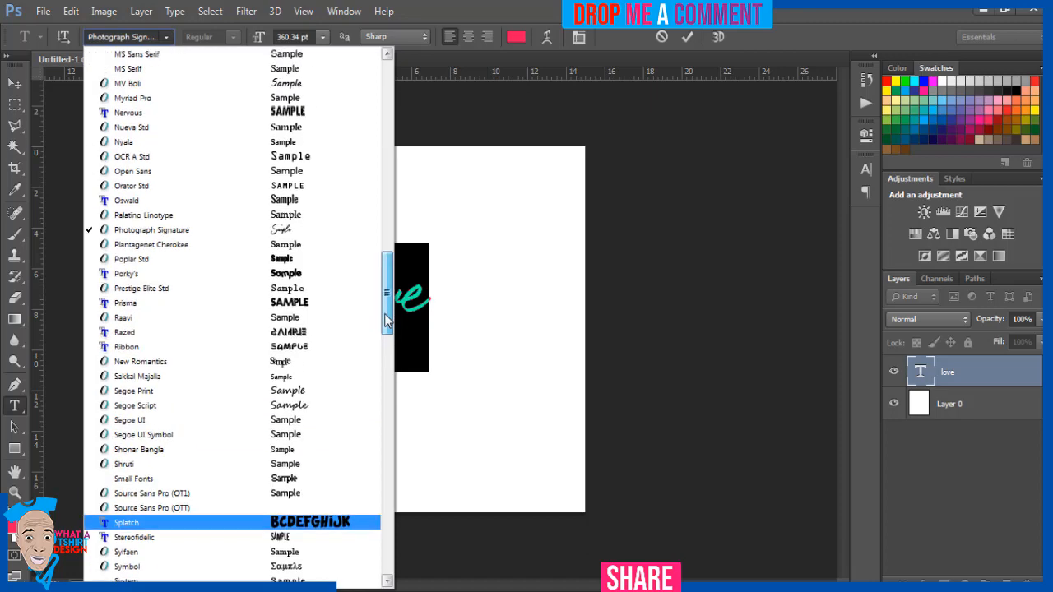
{"action": "scroll", "scroll_direction": "up", "scroll_amount": 3}
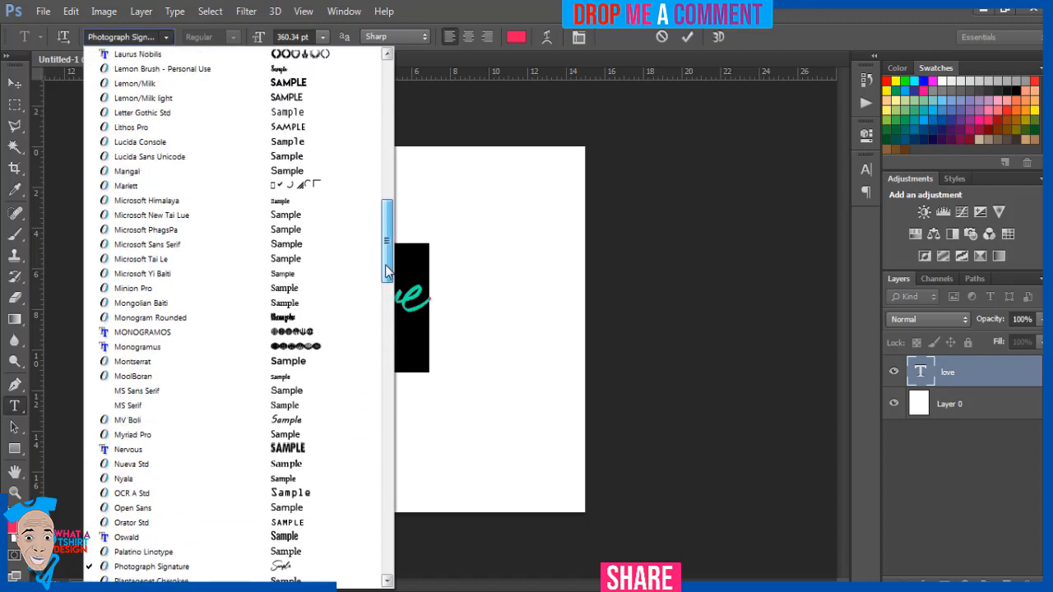
{"action": "scroll", "scroll_direction": "up", "scroll_amount": 3}
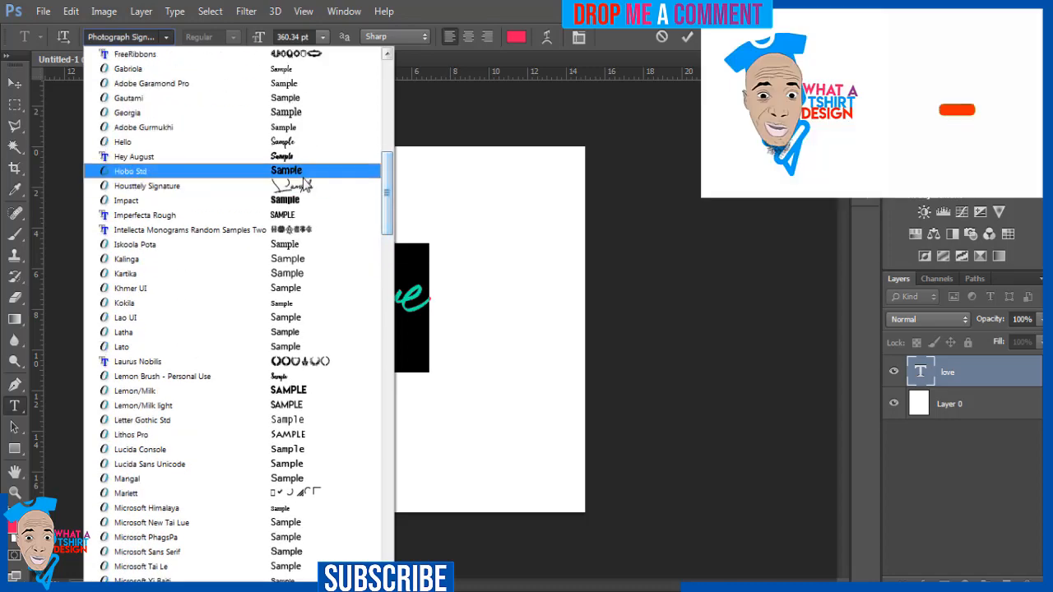
{"action": "left_click", "coordinate": [146, 185]}
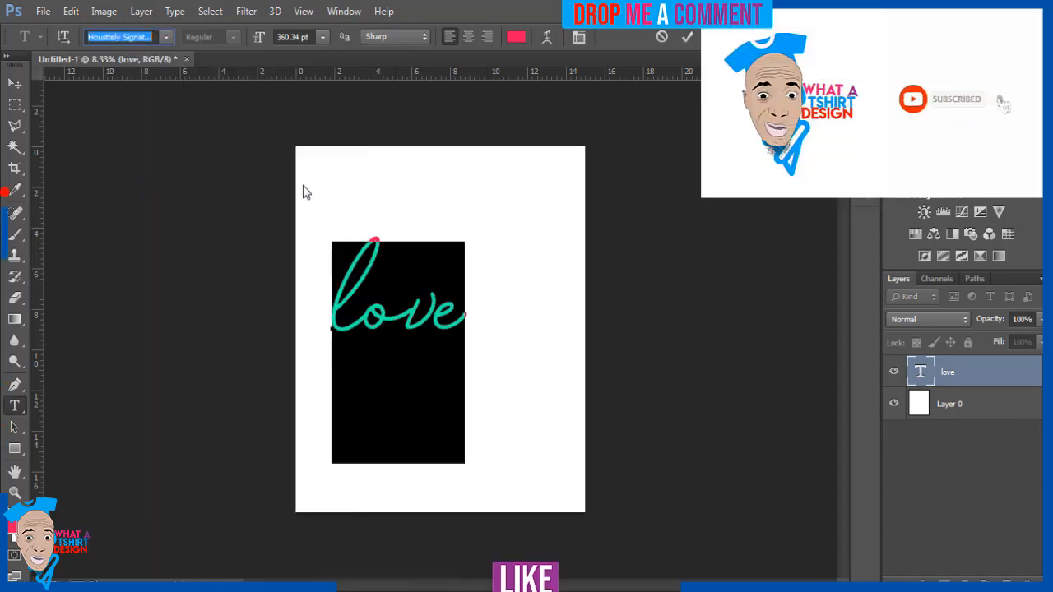
{"action": "left_click", "coordinate": [13, 84]}
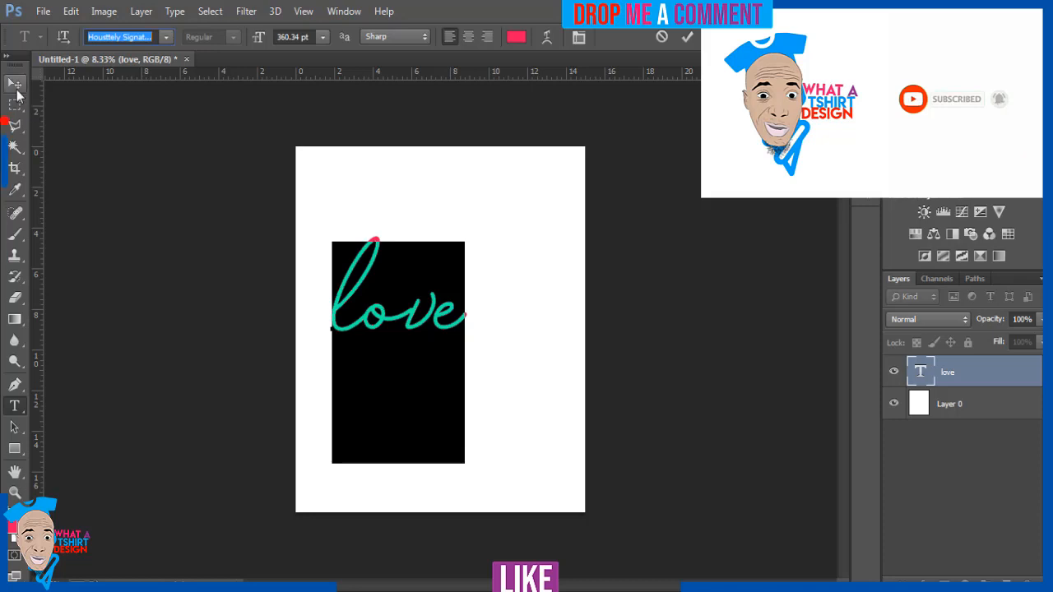
{"action": "left_click", "coordinate": [15, 82]}
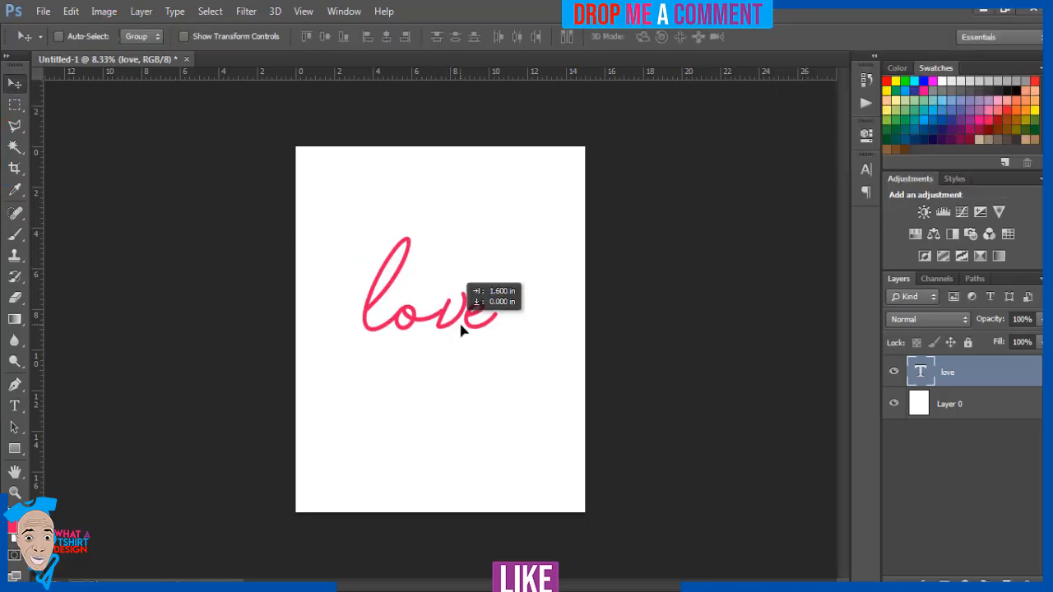
- Nudge the script love toward the page centre and return to editing its font
{"action": "left_click_drag", "start_coordinate": [460, 329], "coordinate": [469, 321]}
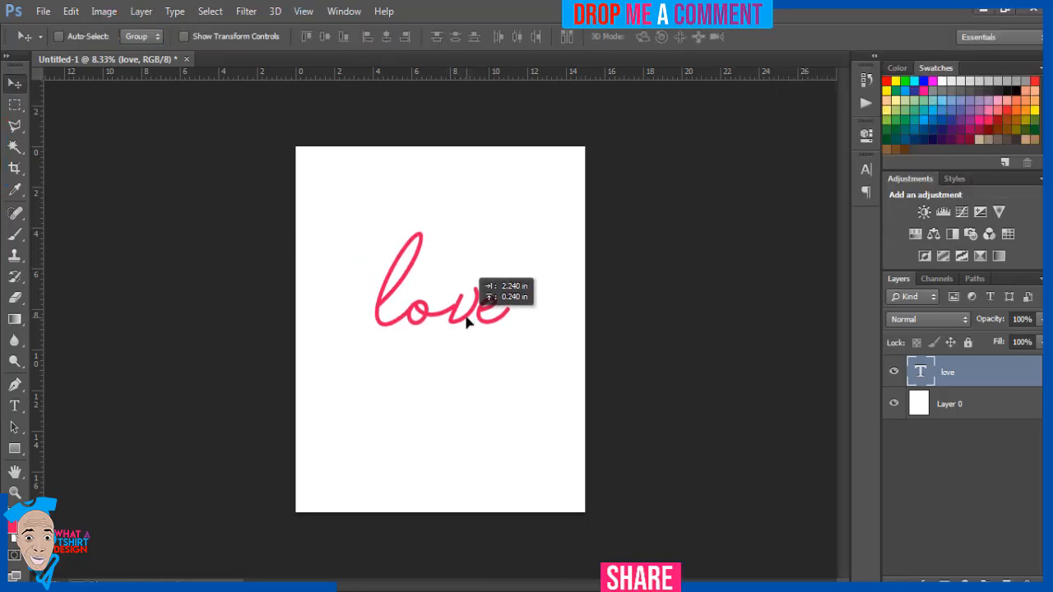
{"action": "left_click", "coordinate": [13, 405]}
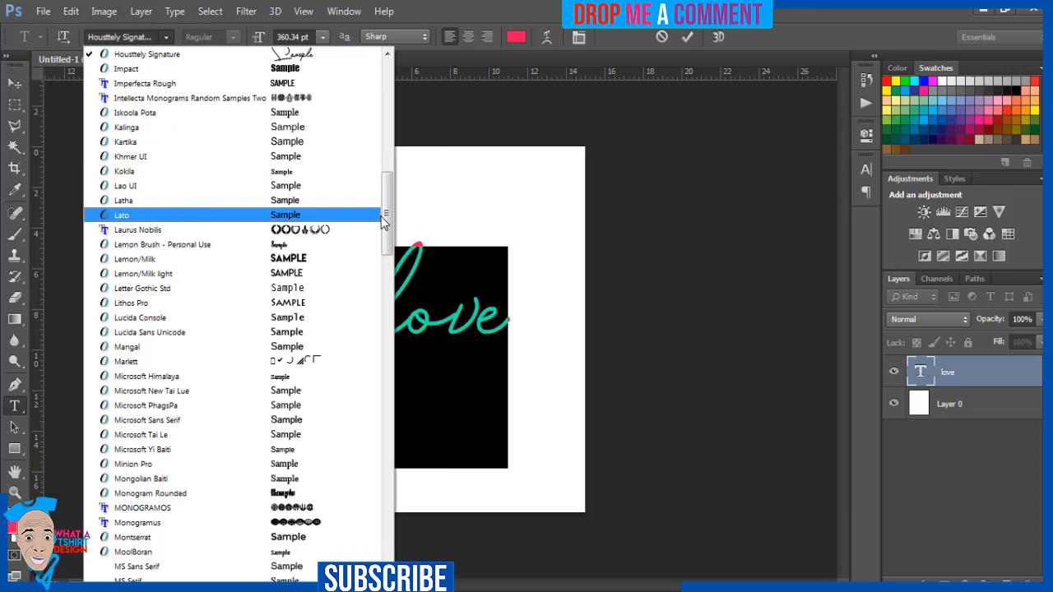
- Preview the CollectionFree typeface, then keep love in Houstely Signature and commit
{"action": "scroll", "scroll_direction": "up", "scroll_amount": 3}
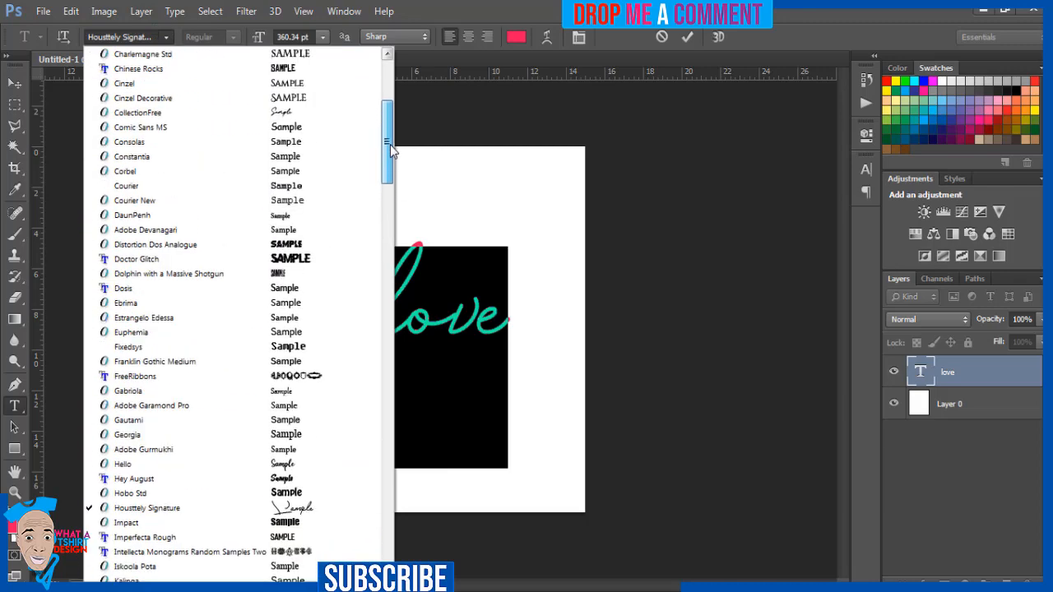
{"action": "scroll", "scroll_direction": "up", "scroll_amount": 3}
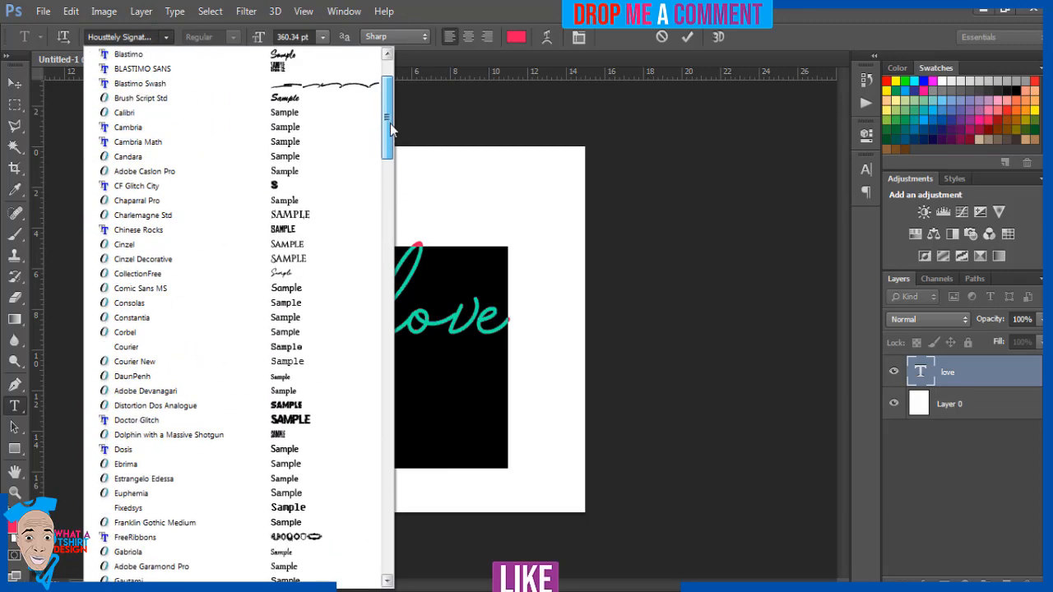
{"action": "left_click", "coordinate": [138, 273]}
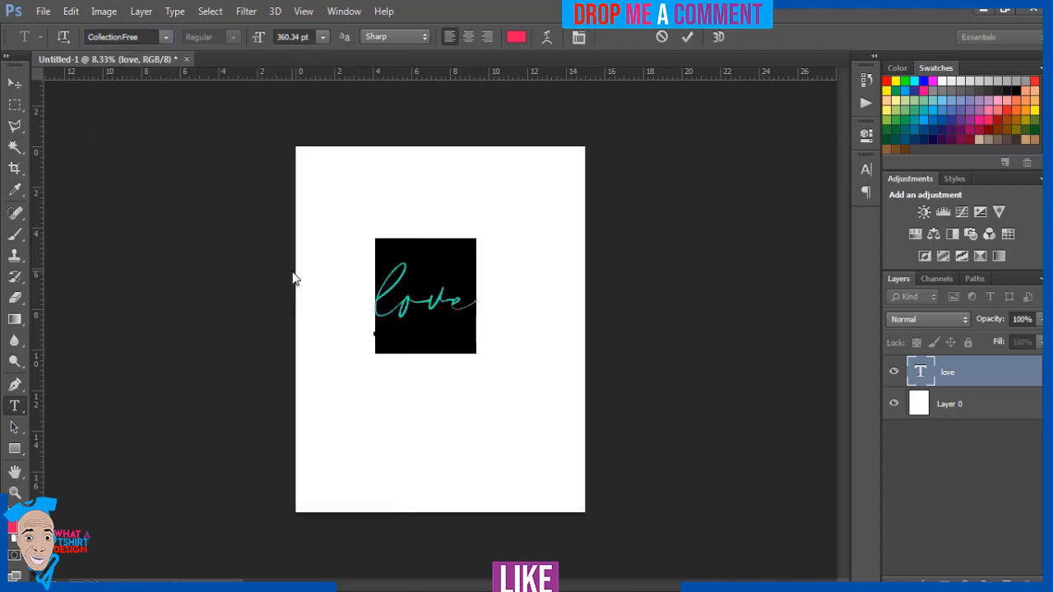
{"action": "mouse_move", "coordinate": [255, 90]}
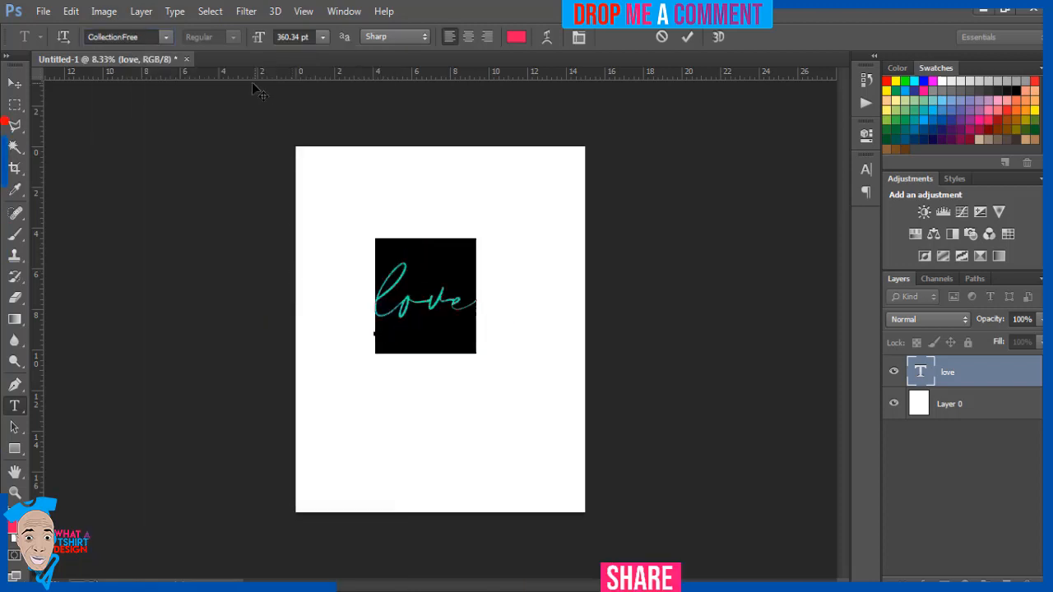
{"action": "left_click", "coordinate": [129, 36]}
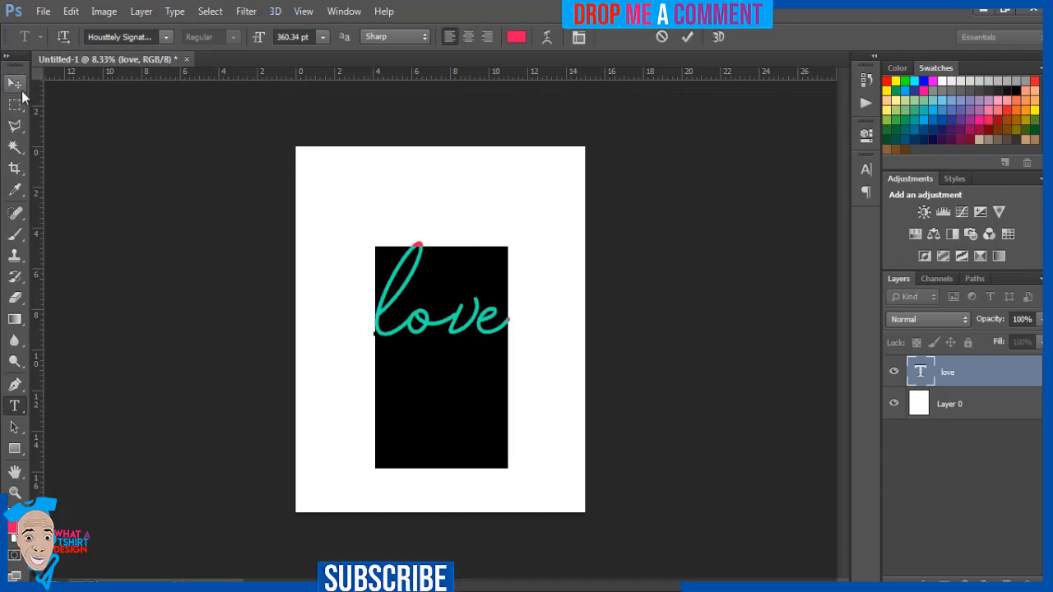
{"action": "left_click", "coordinate": [13, 82]}
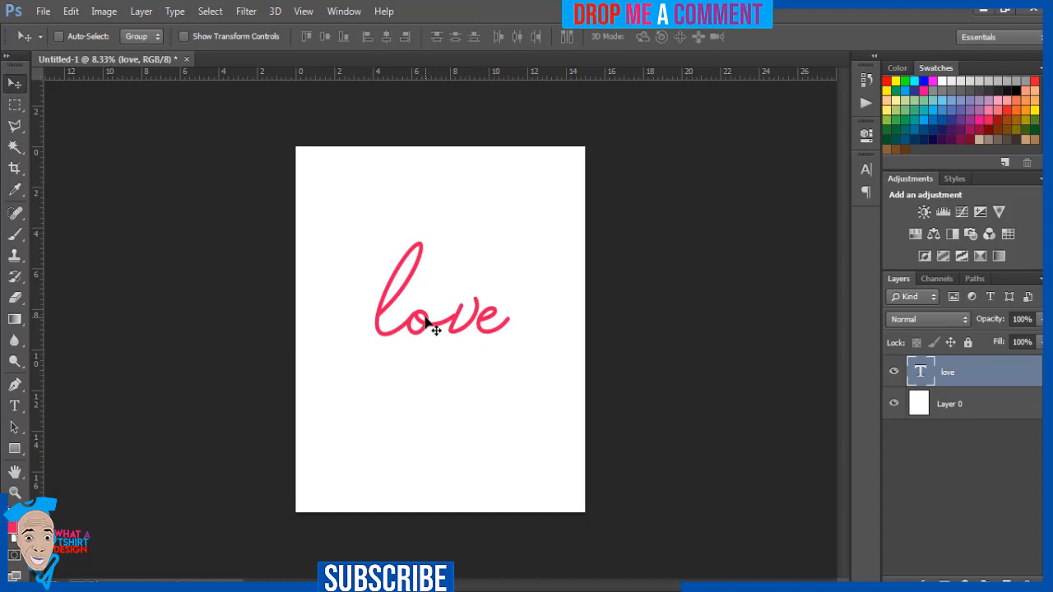
- Free-transform the word love, scaling it up so it spans most of the page
{"action": "key", "text": "ctrl+t"}
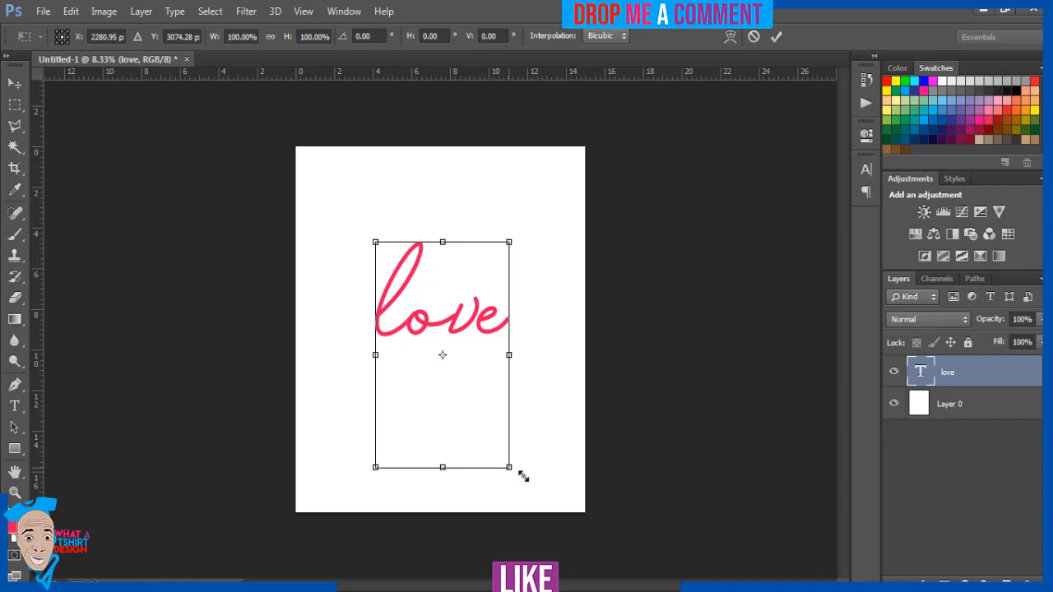
{"action": "left_click_drag", "start_coordinate": [508, 467], "coordinate": [549, 487]}
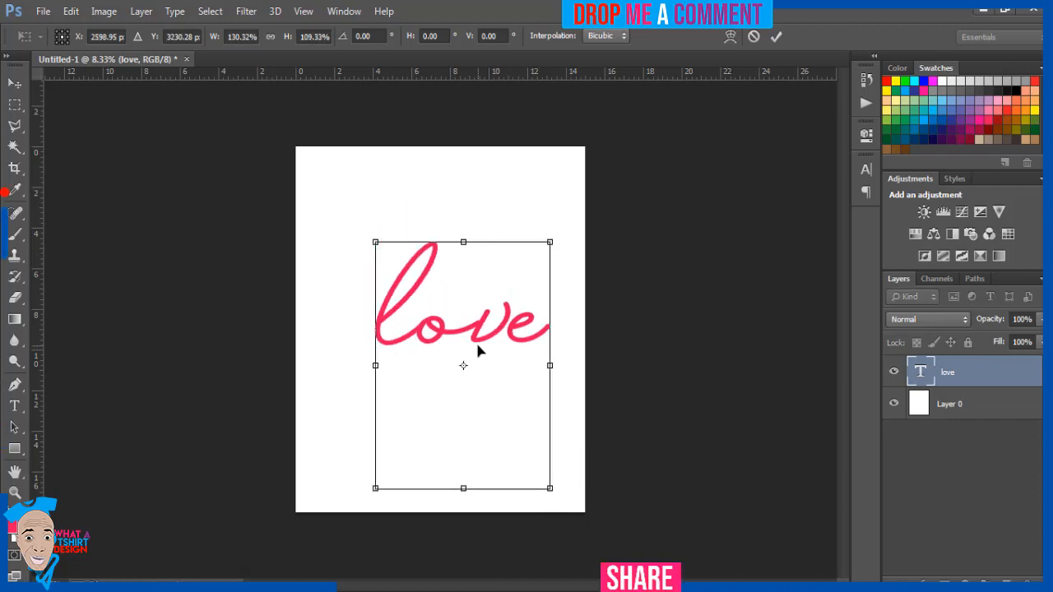
{"action": "left_click_drag", "start_coordinate": [549, 487], "coordinate": [510, 468]}
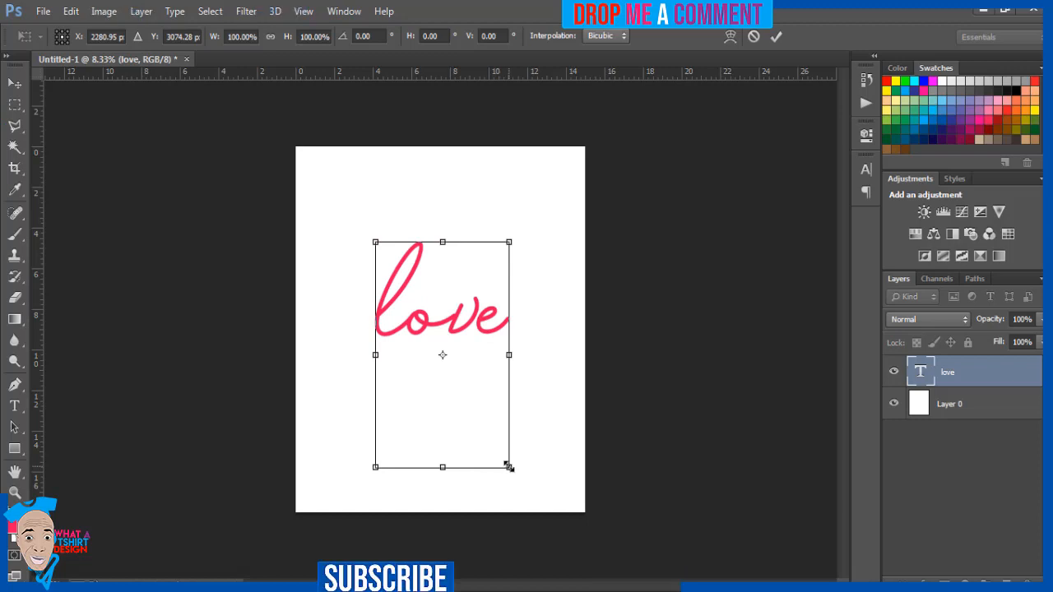
{"action": "left_click_drag", "start_coordinate": [509, 467], "coordinate": [555, 544]}
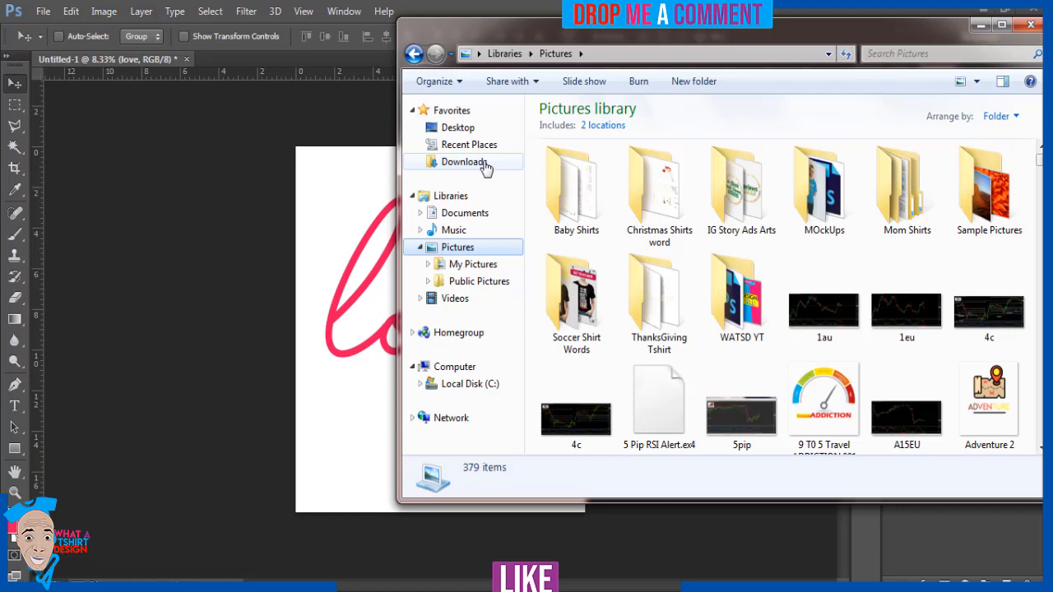
- Browse the Downloads folder and bring the black heart image into the love design
{"action": "left_click", "coordinate": [463, 161]}
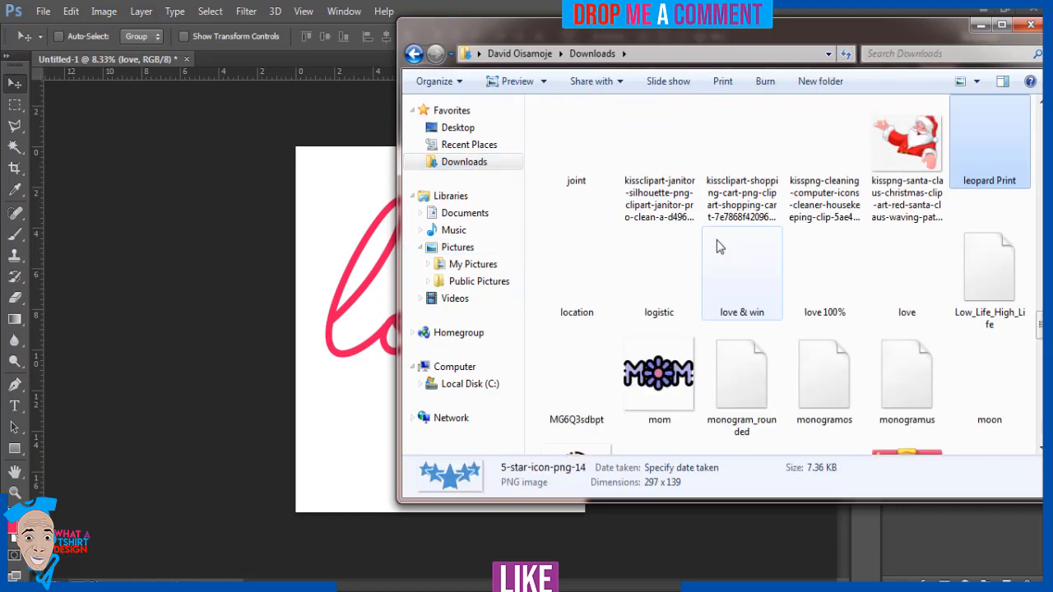
{"action": "left_click", "coordinate": [576, 271]}
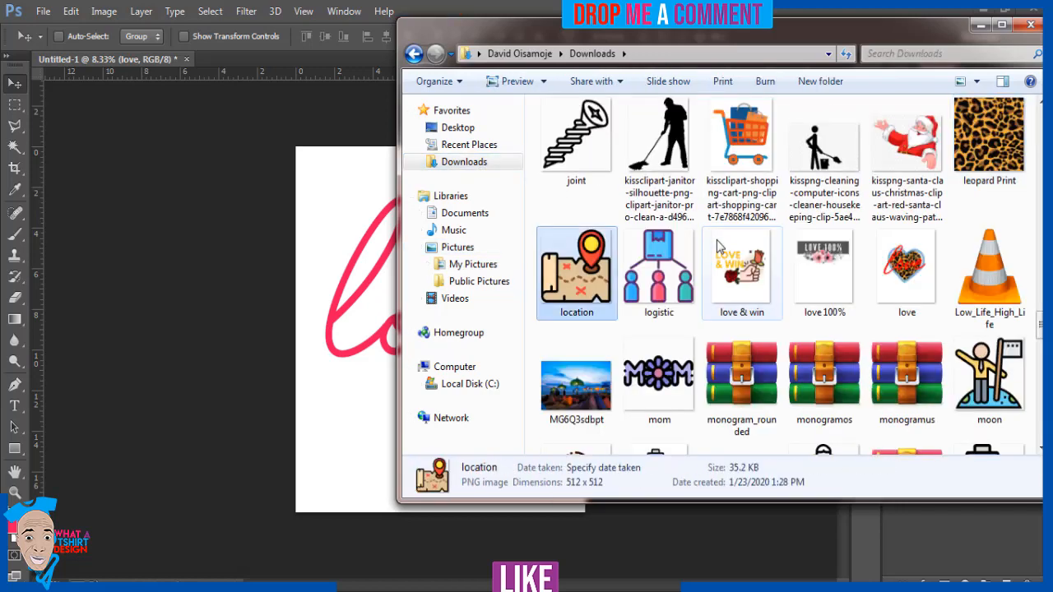
{"action": "left_click", "coordinate": [823, 271]}
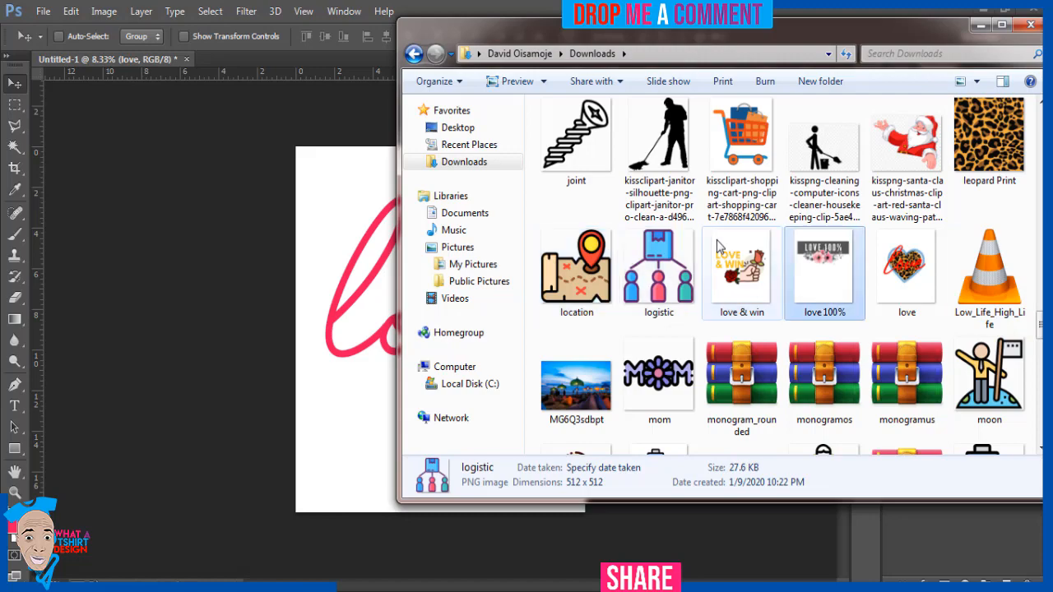
{"action": "left_click", "coordinate": [824, 272]}
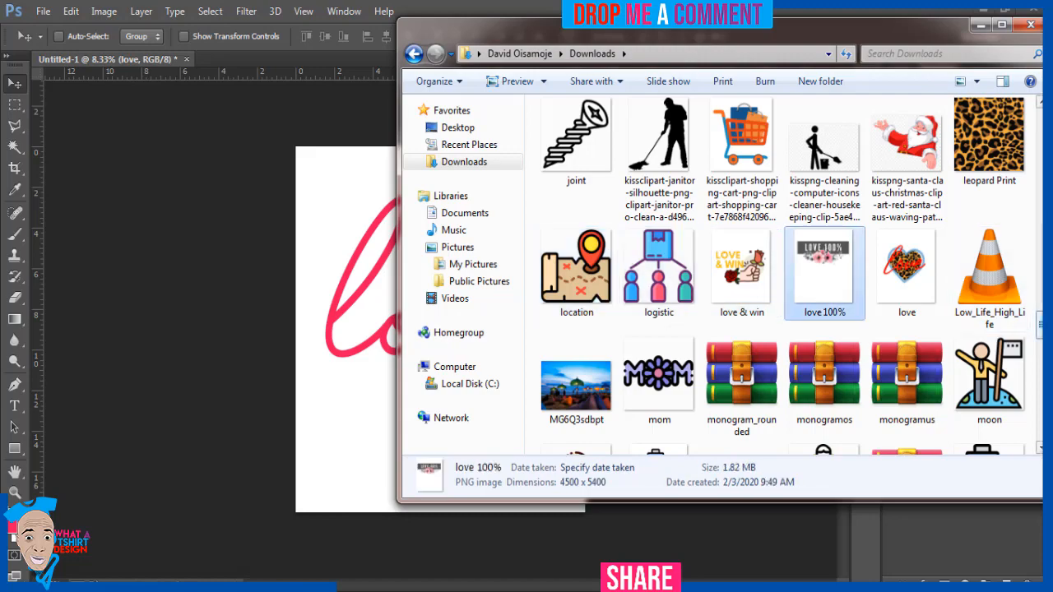
{"action": "scroll", "scroll_direction": "down", "scroll_amount": 3}
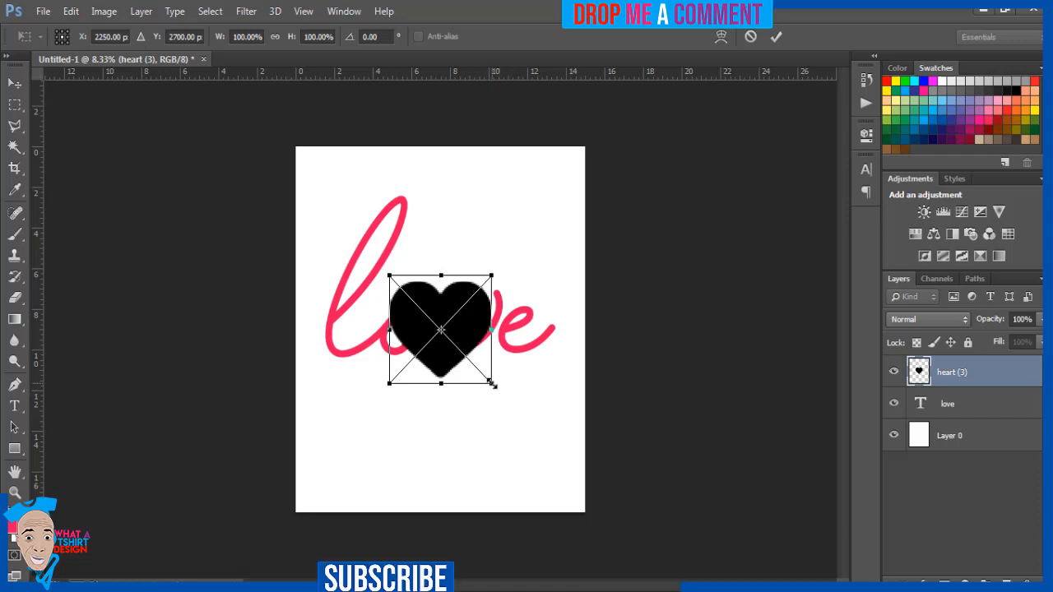
- Shrink the heart to about half size and position it above the letter 'e'
{"action": "left_click_drag", "start_coordinate": [495, 385], "coordinate": [467, 355]}
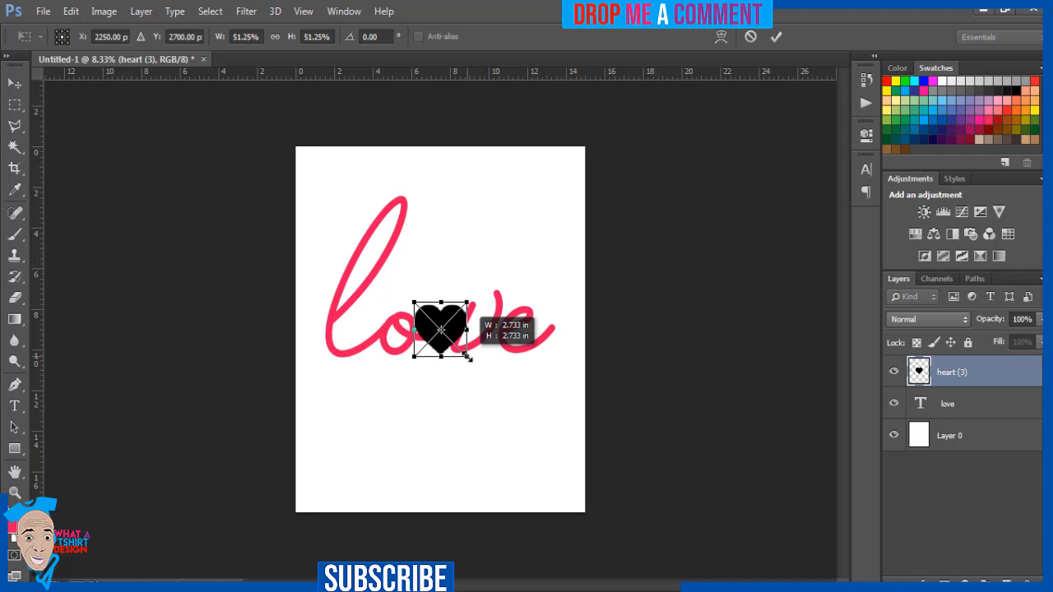
{"action": "left_click_drag", "start_coordinate": [467, 357], "coordinate": [451, 345]}
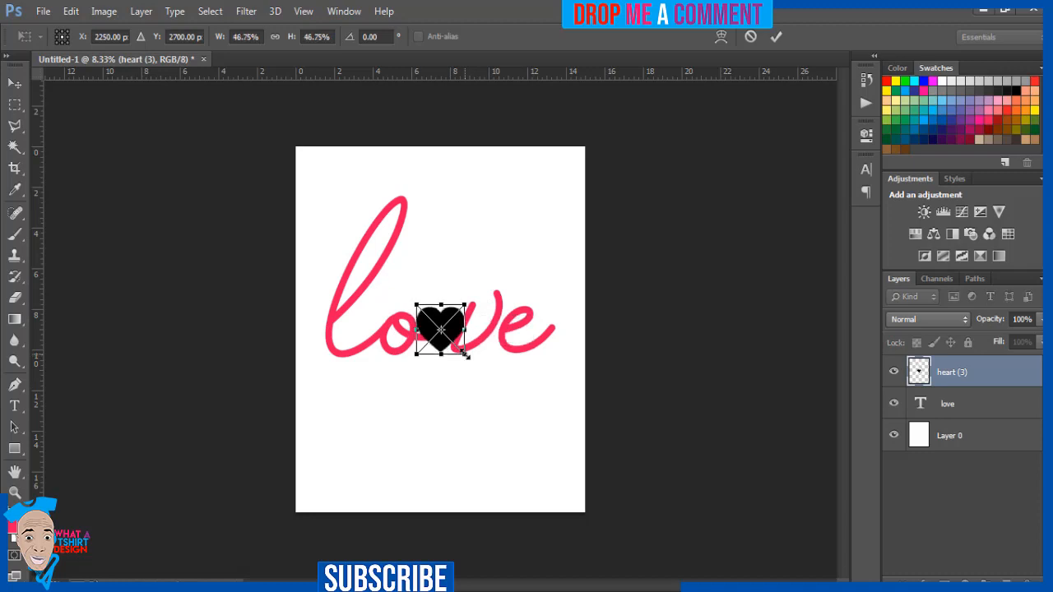
{"action": "left_click_drag", "start_coordinate": [441, 329], "coordinate": [483, 276]}
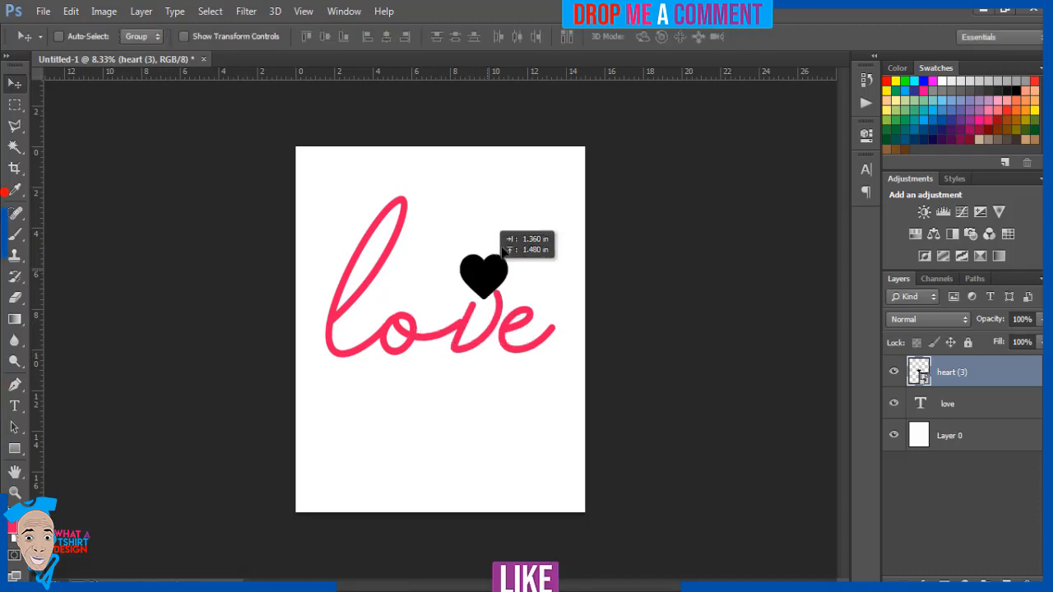
{"action": "left_click_drag", "start_coordinate": [484, 276], "coordinate": [496, 262]}
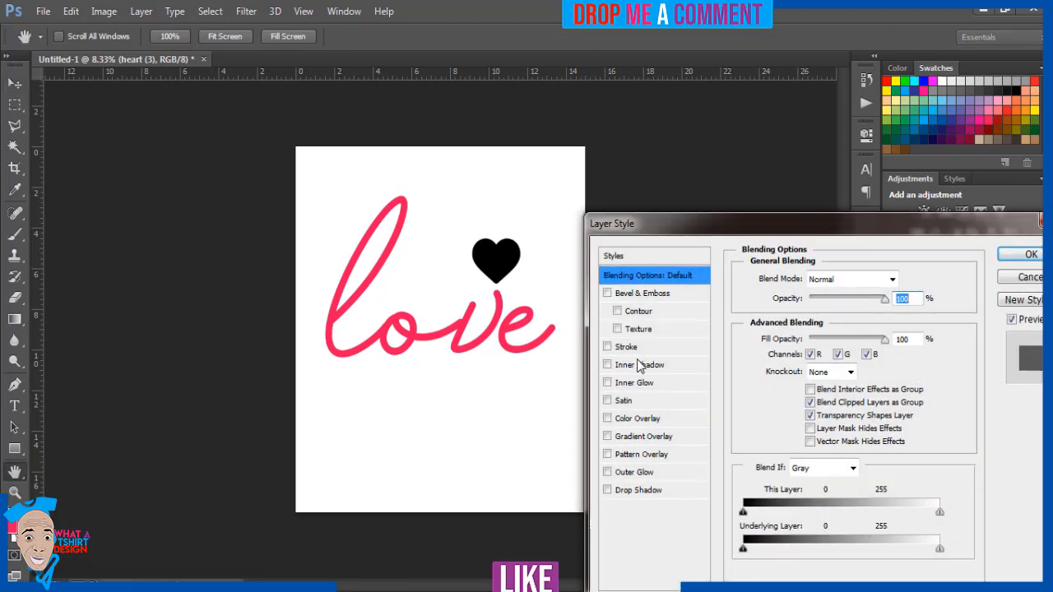
{"action": "mouse_move", "coordinate": [633, 403]}
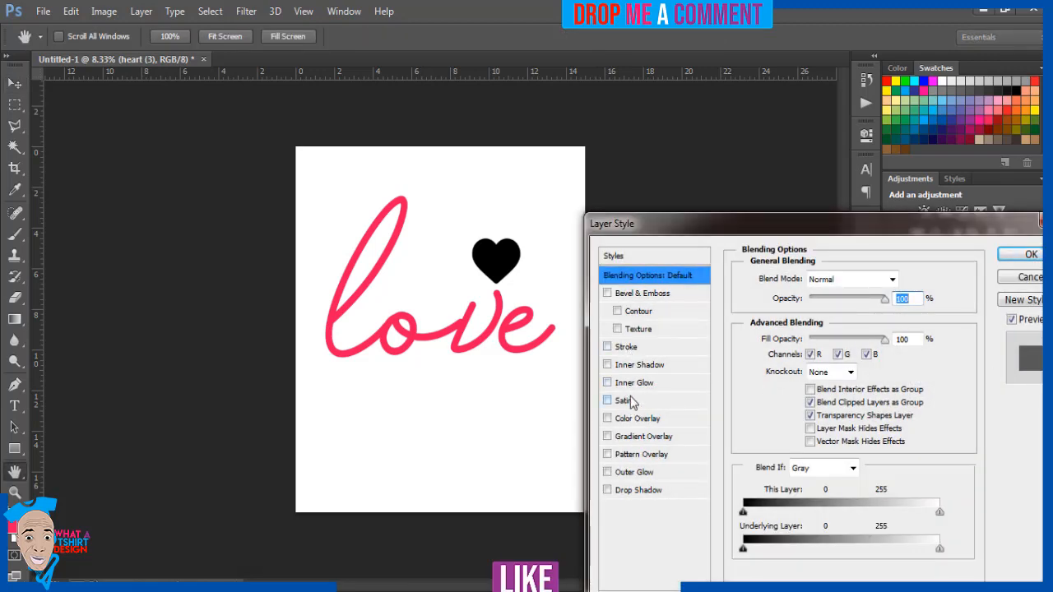
- Apply a white Stroke layer style to the black heart
{"action": "left_click", "coordinate": [607, 346]}
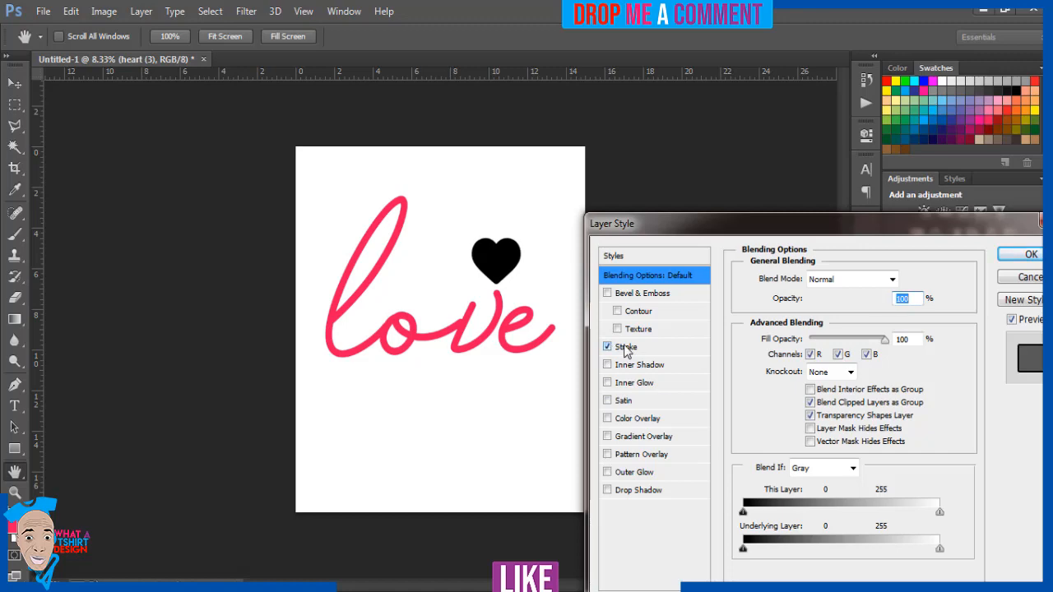
{"action": "left_click", "coordinate": [625, 346]}
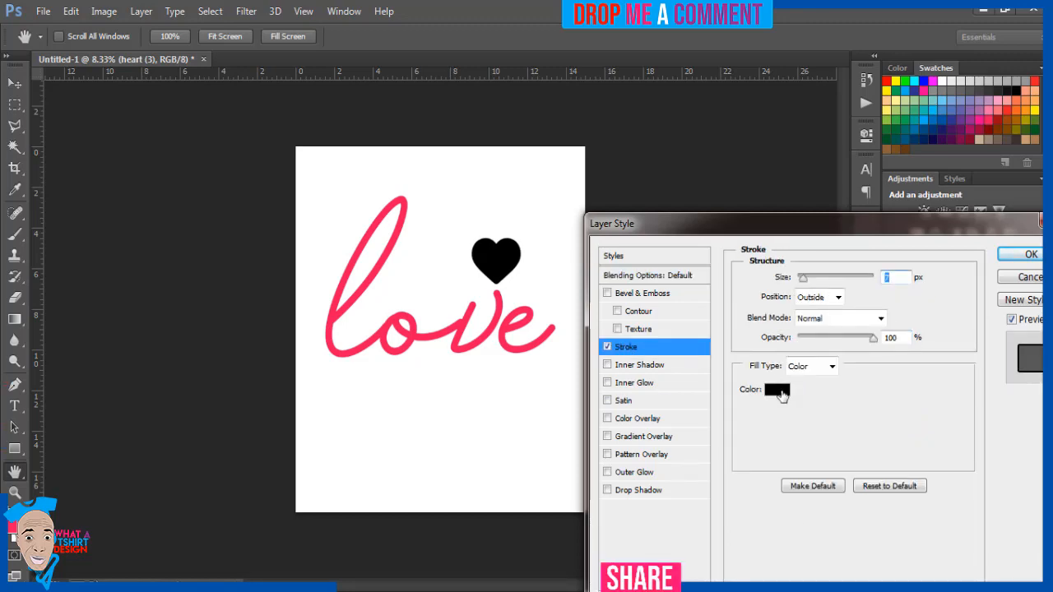
{"action": "left_click", "coordinate": [776, 390]}
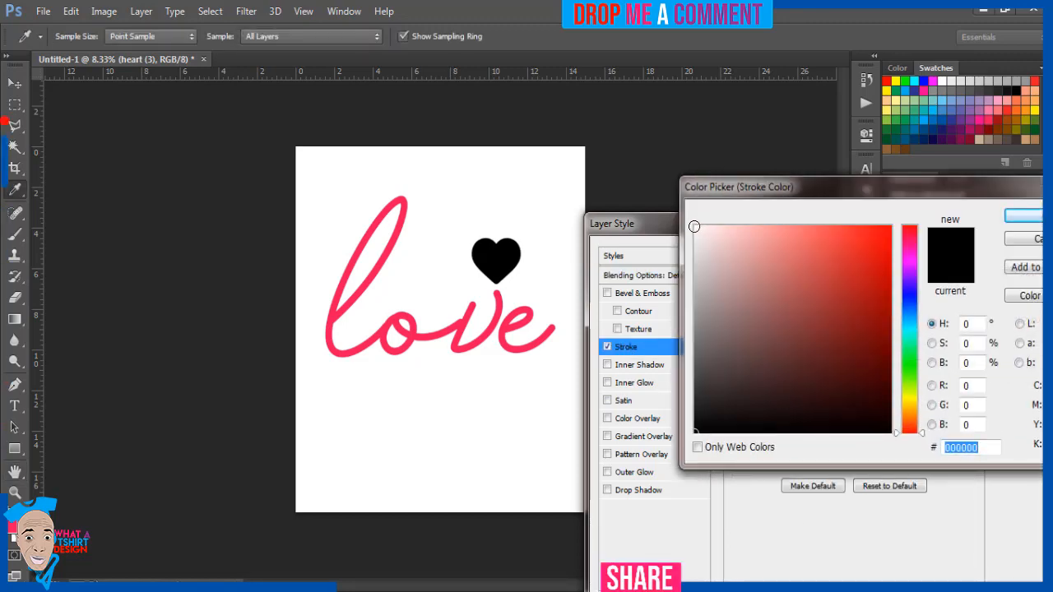
{"action": "left_click", "coordinate": [879, 230]}
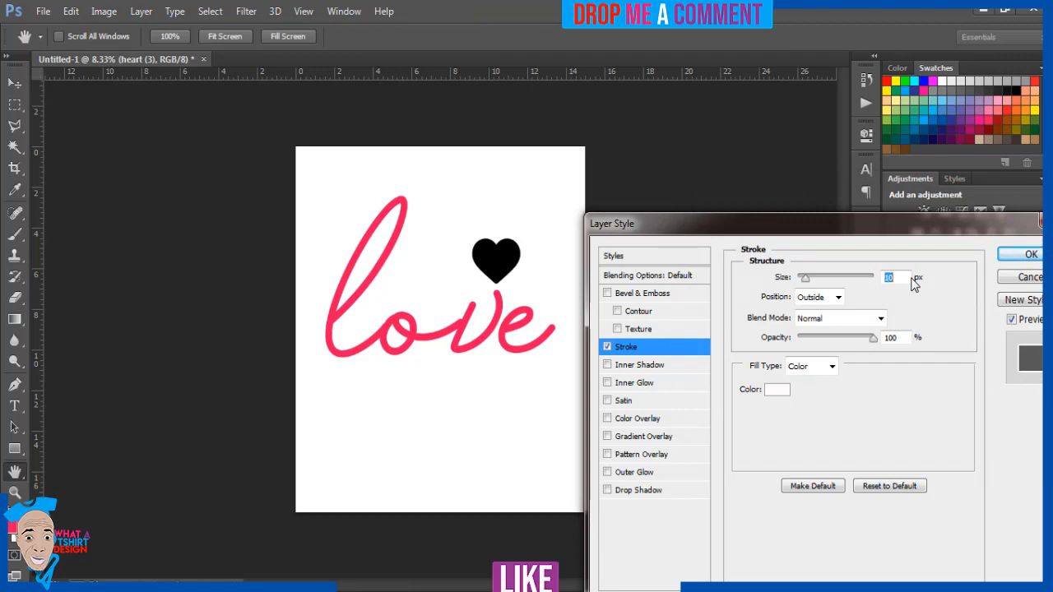
{"action": "mouse_move", "coordinate": [1002, 281]}
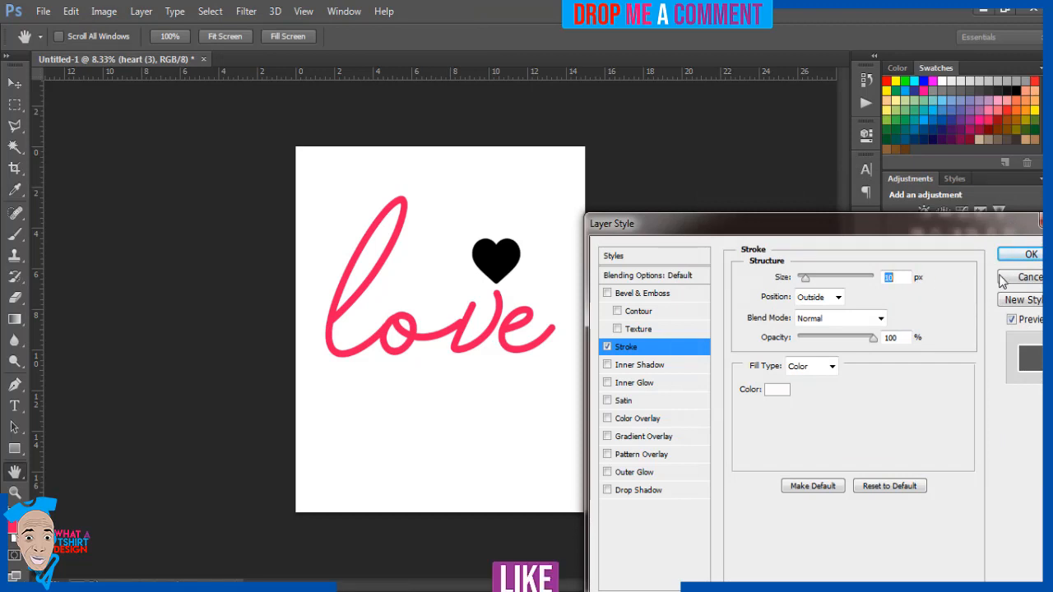
{"action": "left_click", "coordinate": [1030, 254]}
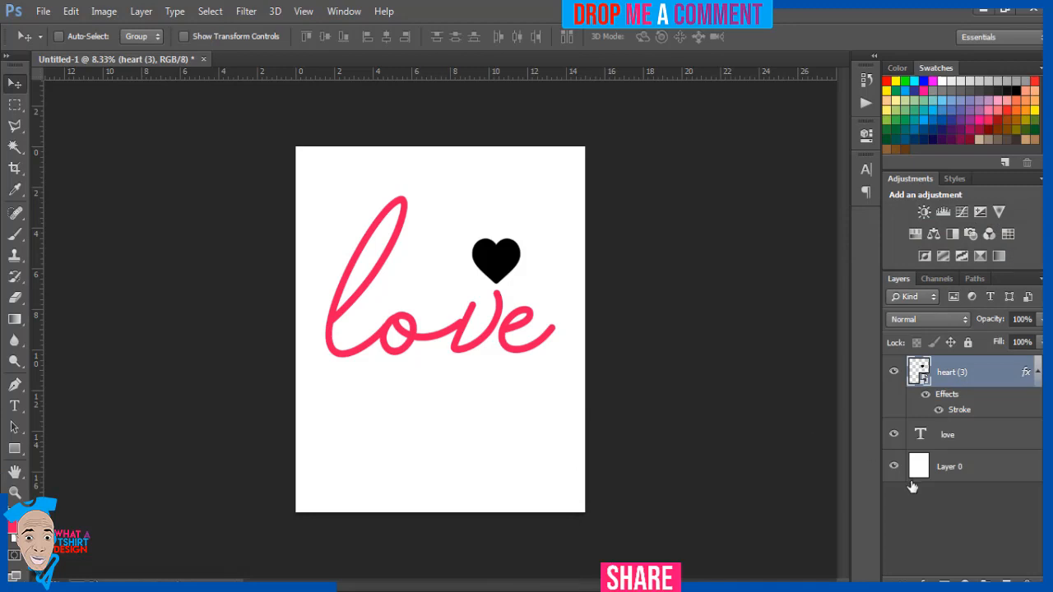
- Hide the white background layer and start a Save As into the Pictures library
{"action": "left_click", "coordinate": [893, 468]}
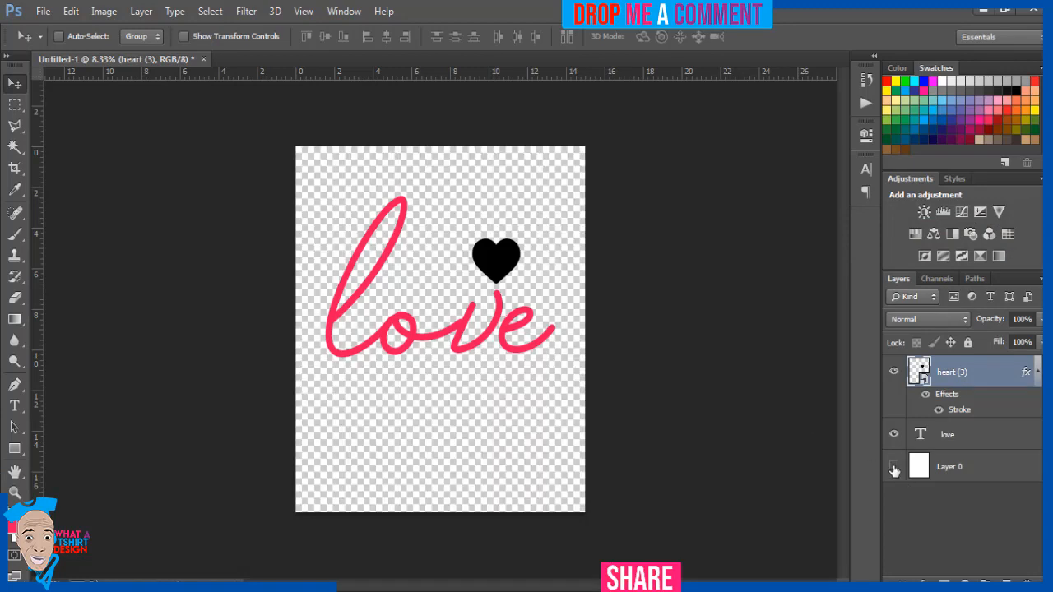
{"action": "left_click", "coordinate": [43, 10]}
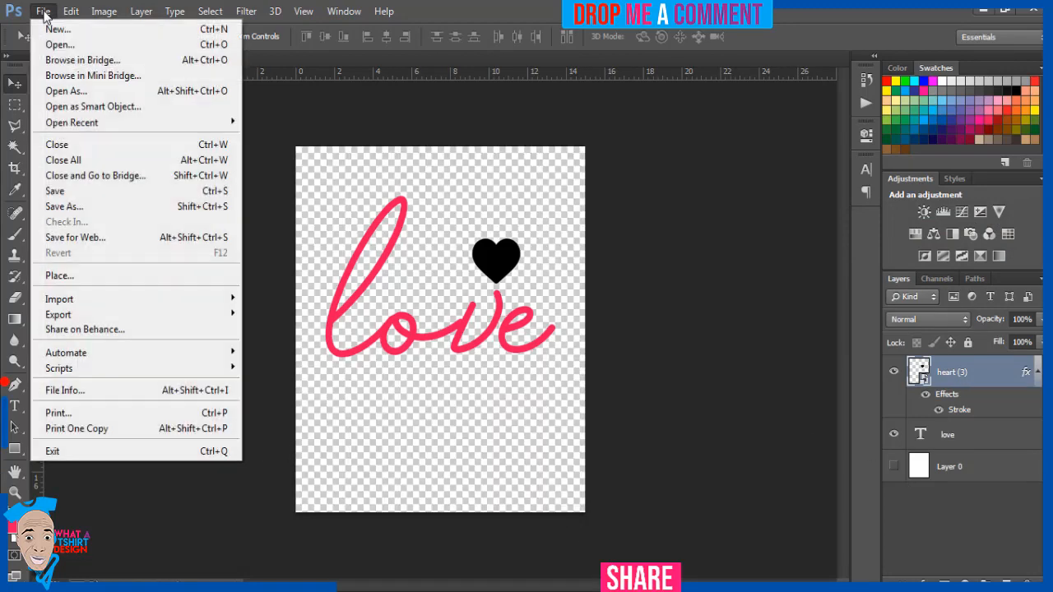
{"action": "left_click", "coordinate": [65, 208]}
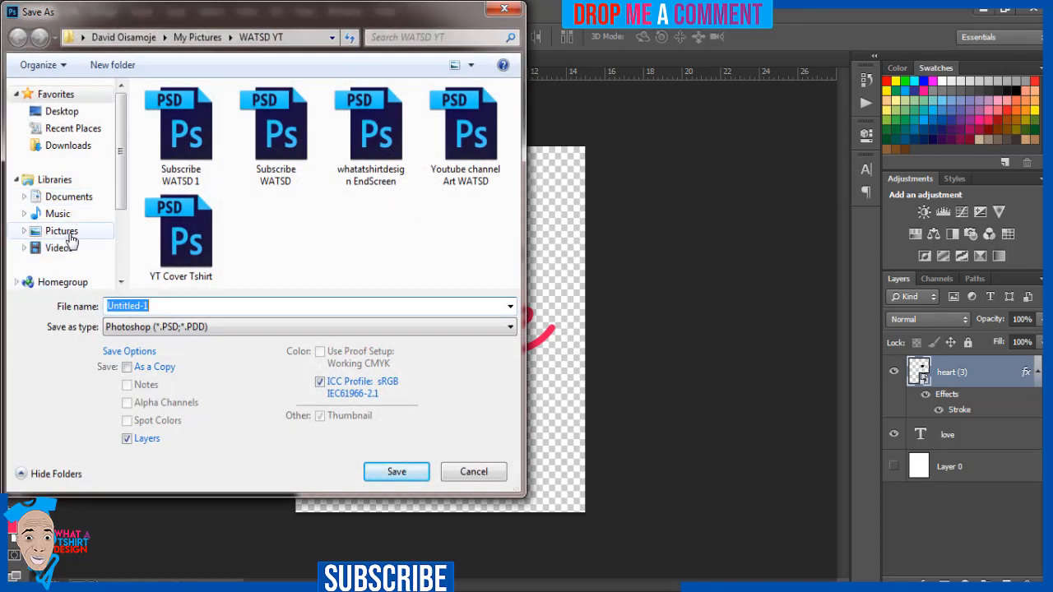
{"action": "left_click", "coordinate": [63, 230]}
{"action": "type", "text": "Love 5"}
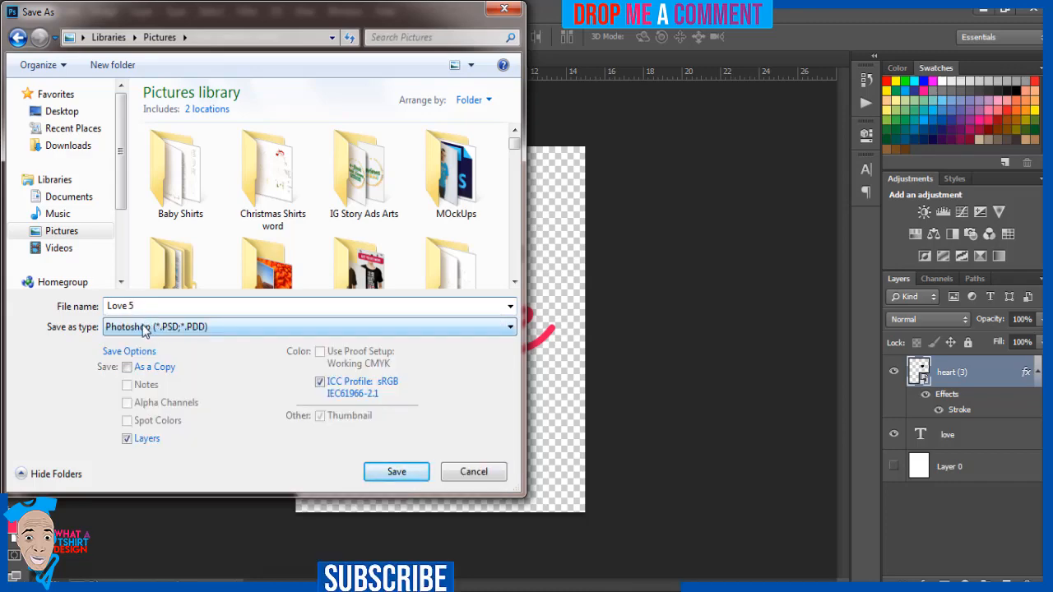
- Save the design as a PNG named 'Love 5', accepting the default PNG options
{"action": "left_click", "coordinate": [309, 326]}
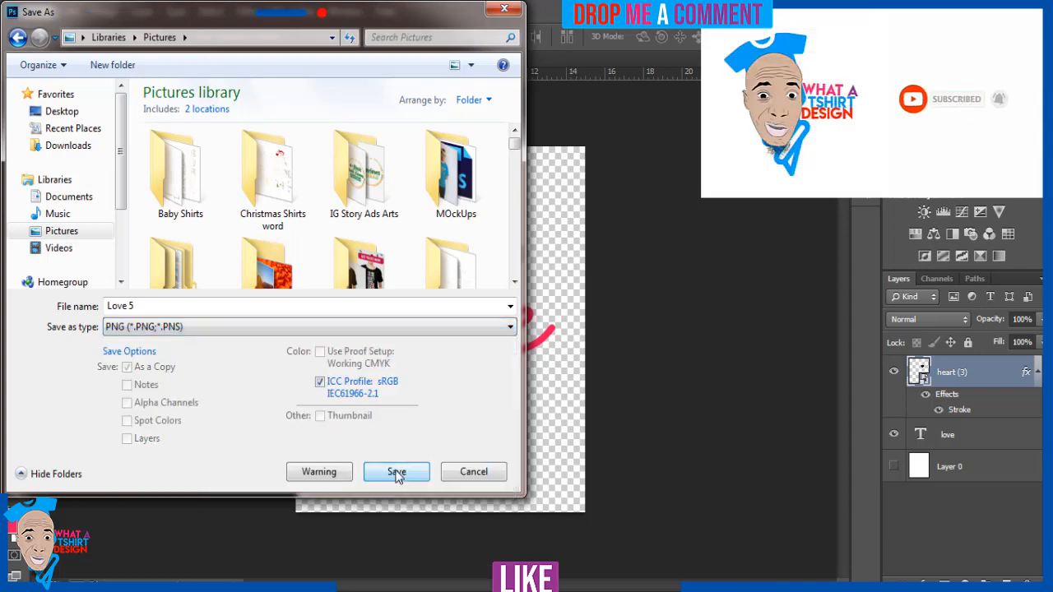
{"action": "left_click", "coordinate": [395, 470]}
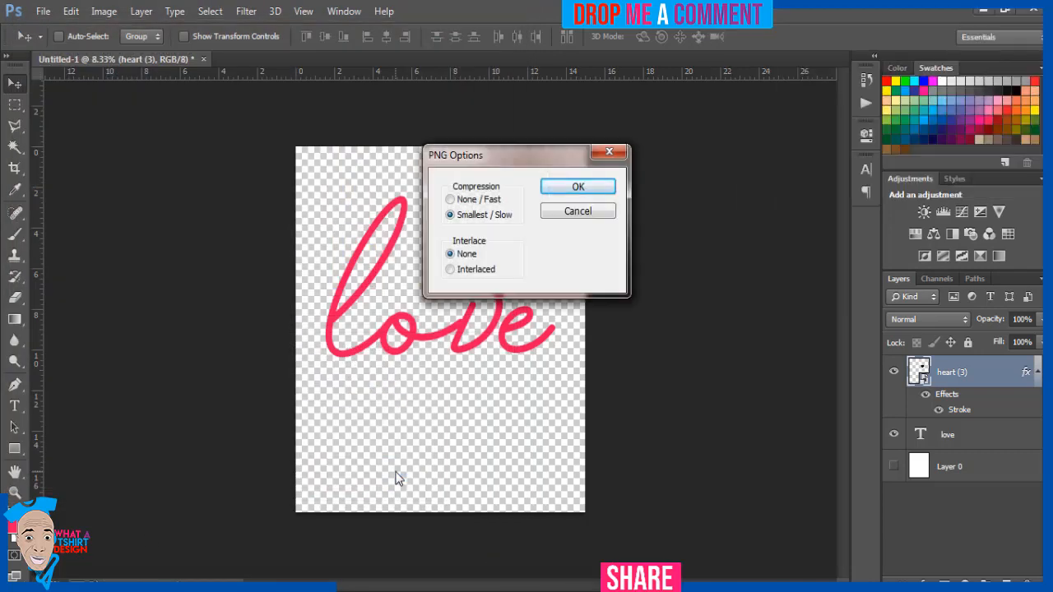
{"action": "left_click", "coordinate": [577, 186]}
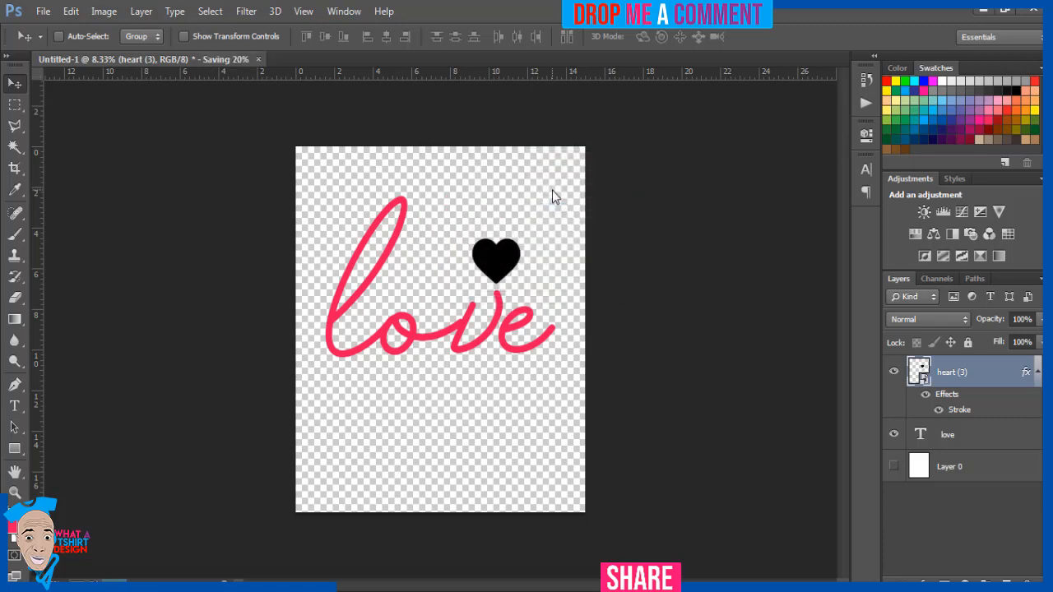
{"action": "mouse_move", "coordinate": [167, 393]}
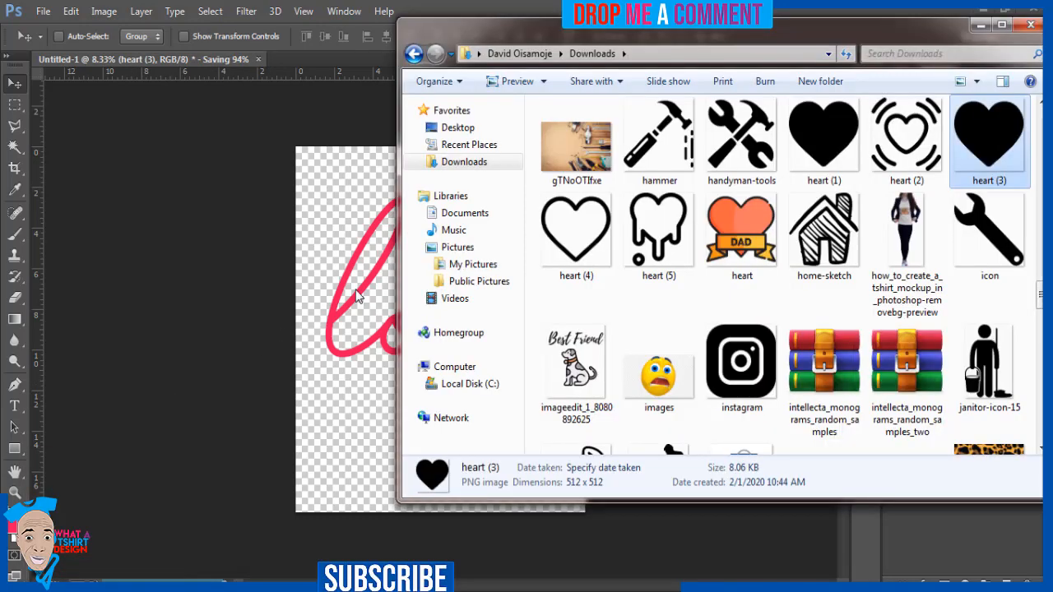
- Open the T-shirt mockup PSD from Pictures and its 'YOUR DESIGN HERE' smart object
{"action": "left_click", "coordinate": [458, 247]}
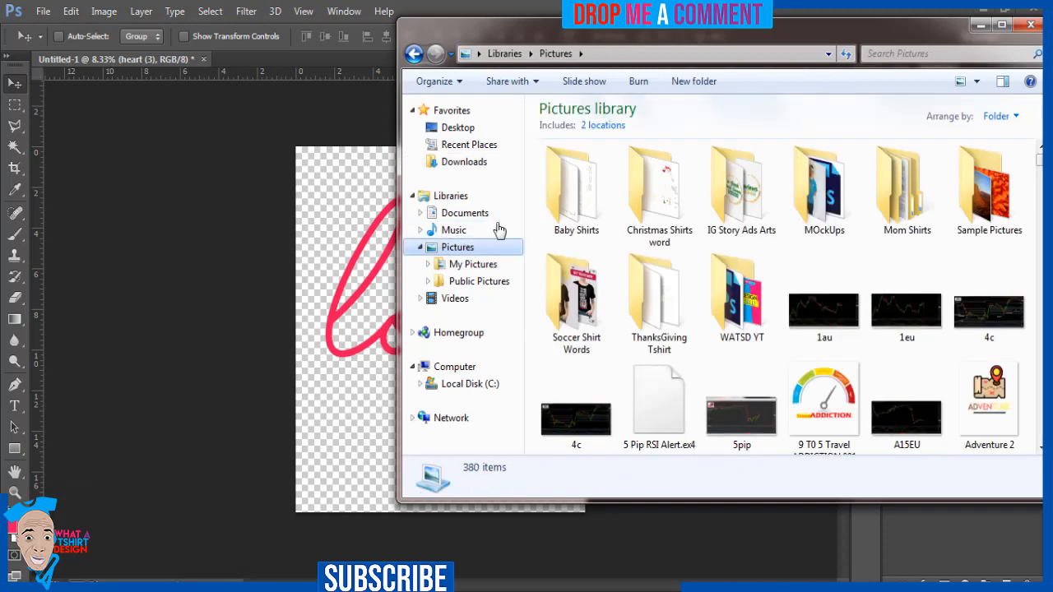
{"action": "double_click", "coordinate": [823, 184]}
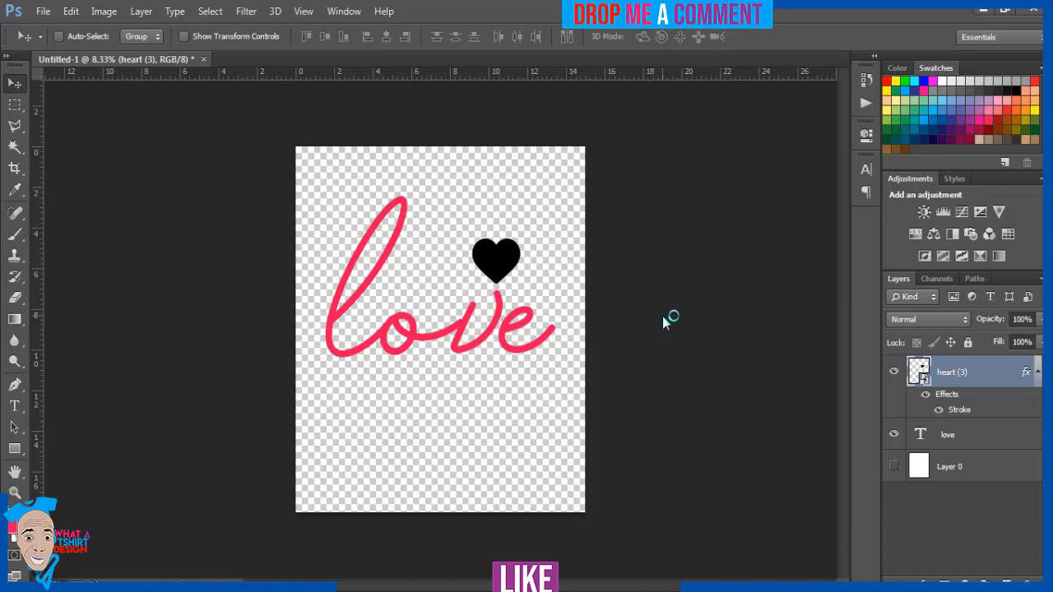
{"action": "left_click", "coordinate": [403, 59]}
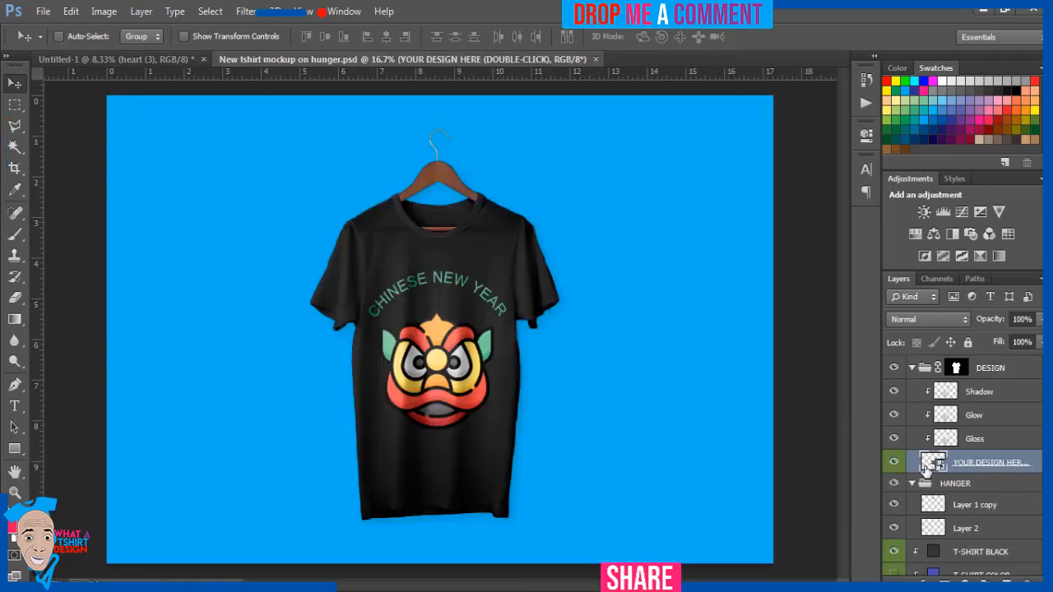
{"action": "double_click", "coordinate": [932, 461]}
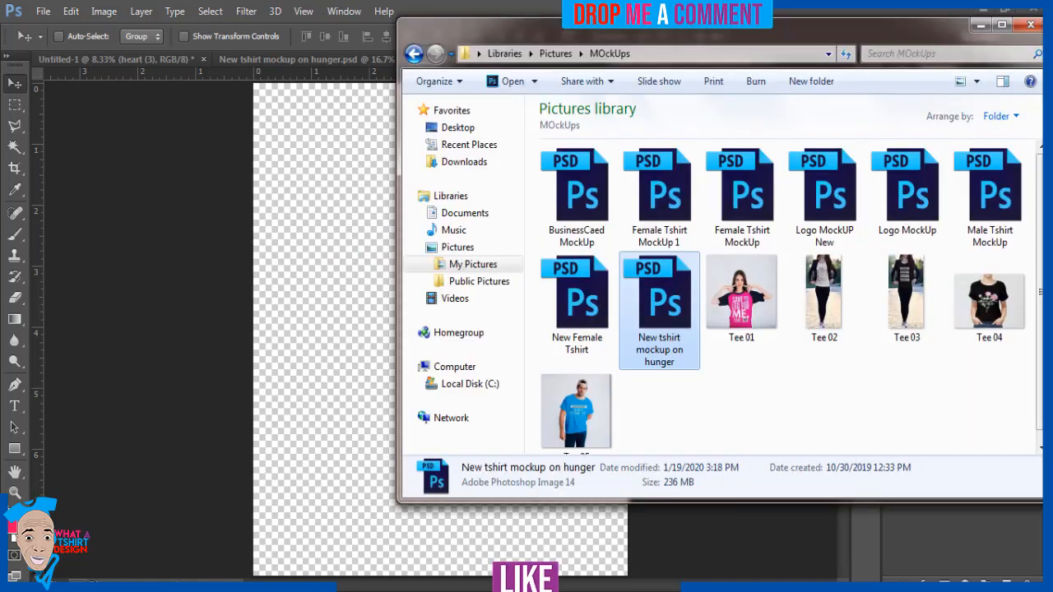
- Browse the Pictures library to locate the saved Love 5 design
{"action": "left_click", "coordinate": [457, 246]}
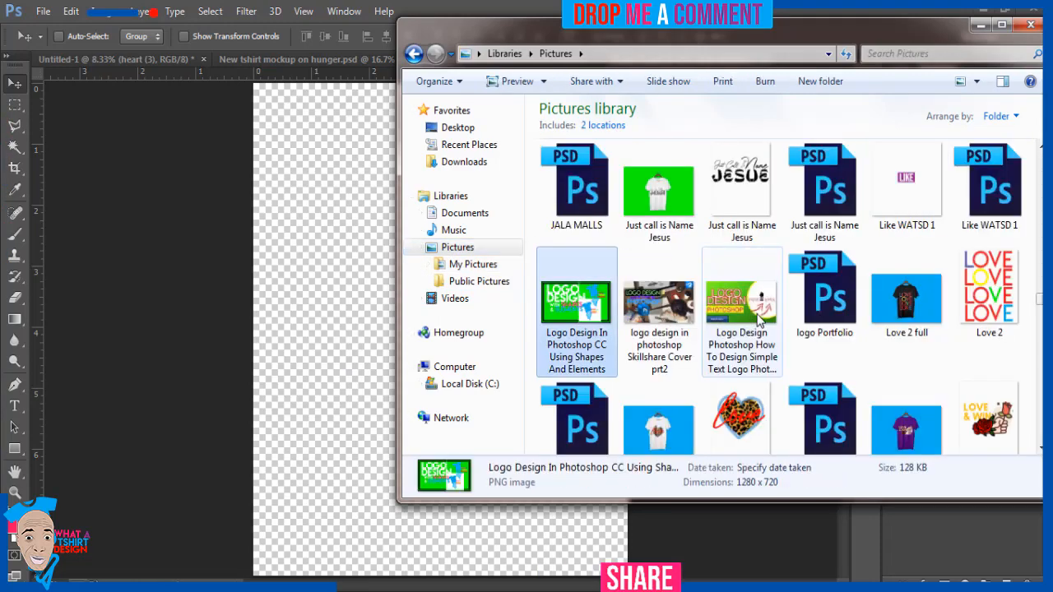
{"action": "scroll", "scroll_direction": "down", "scroll_amount": 3}
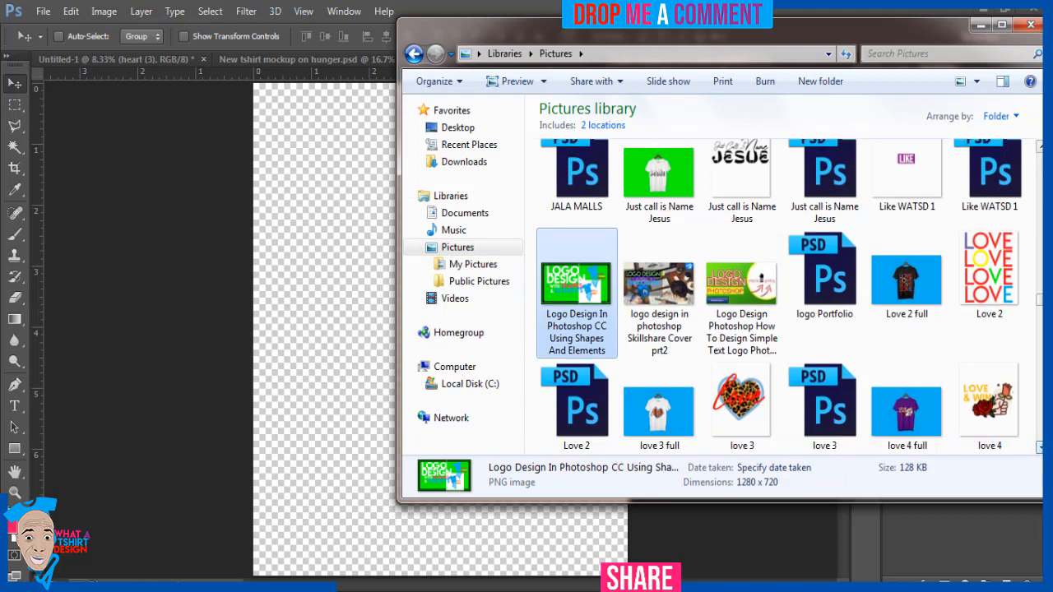
{"action": "scroll", "scroll_direction": "down", "scroll_amount": 3}
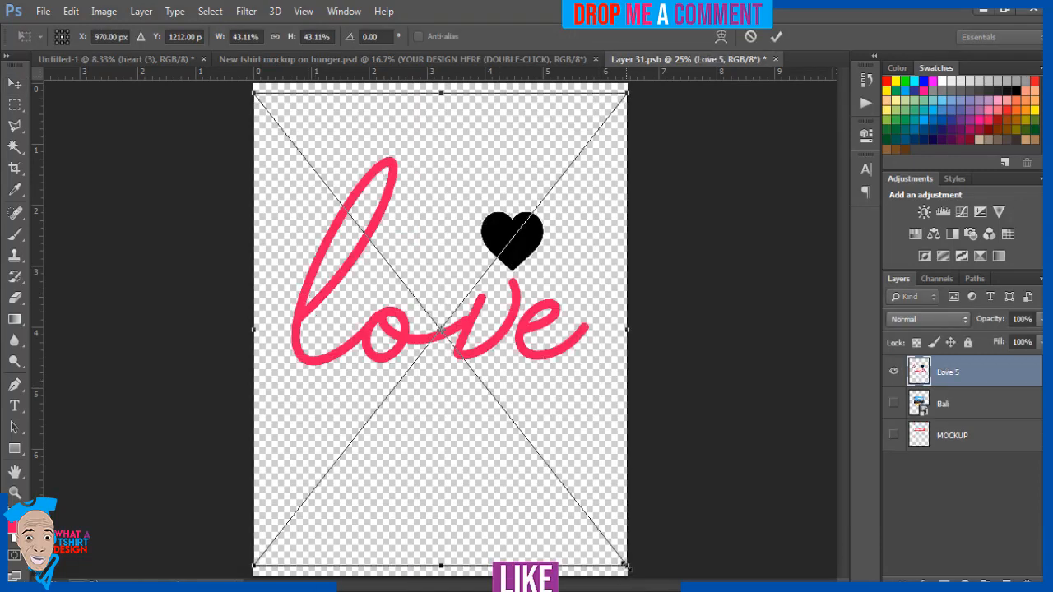
- Scale the placed Love 5 design to about 30% and save the smart object so the mockup updates
{"action": "left_click_drag", "start_coordinate": [627, 570], "coordinate": [609, 541]}
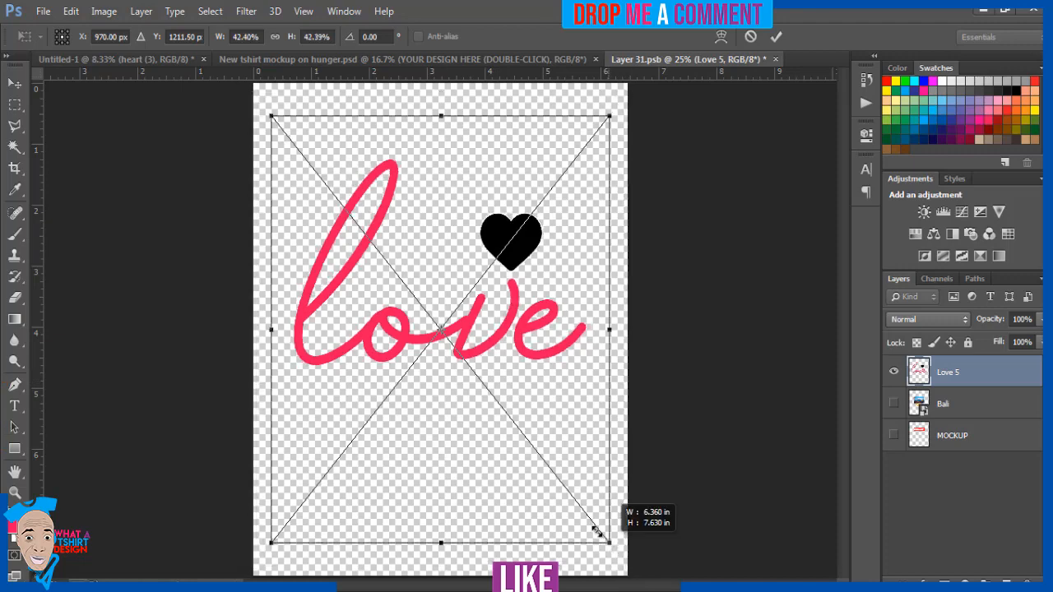
{"action": "left_click_drag", "start_coordinate": [609, 541], "coordinate": [569, 487]}
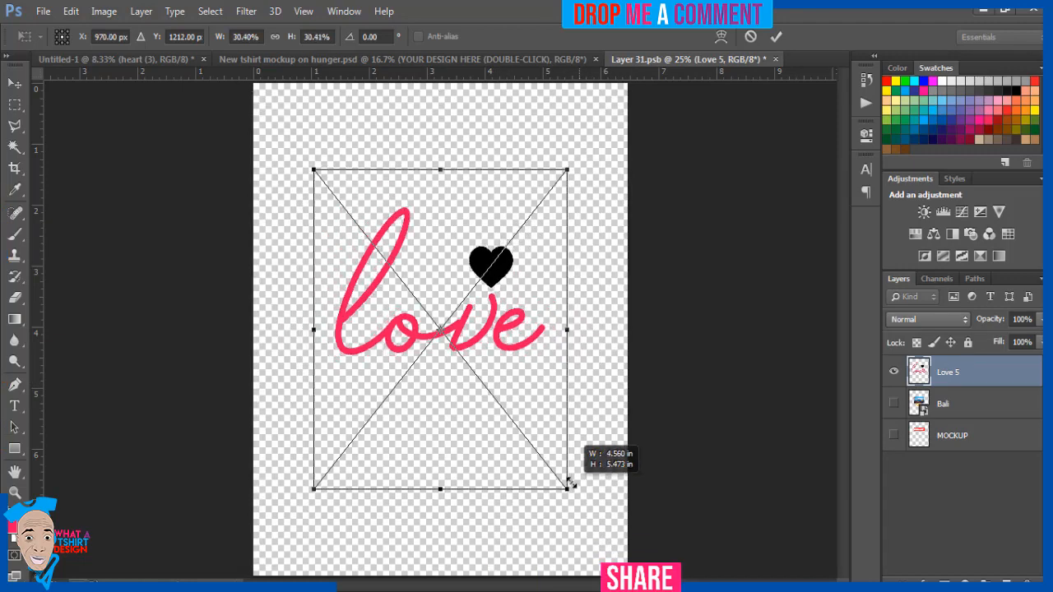
{"action": "left_click_drag", "start_coordinate": [572, 487], "coordinate": [563, 464]}
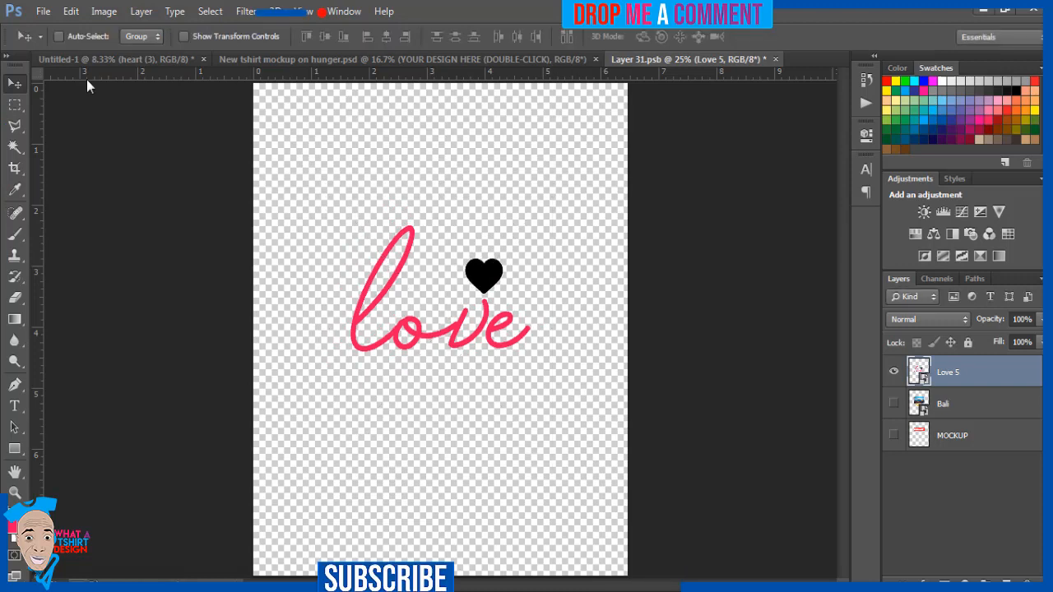
{"action": "left_click", "coordinate": [42, 10]}
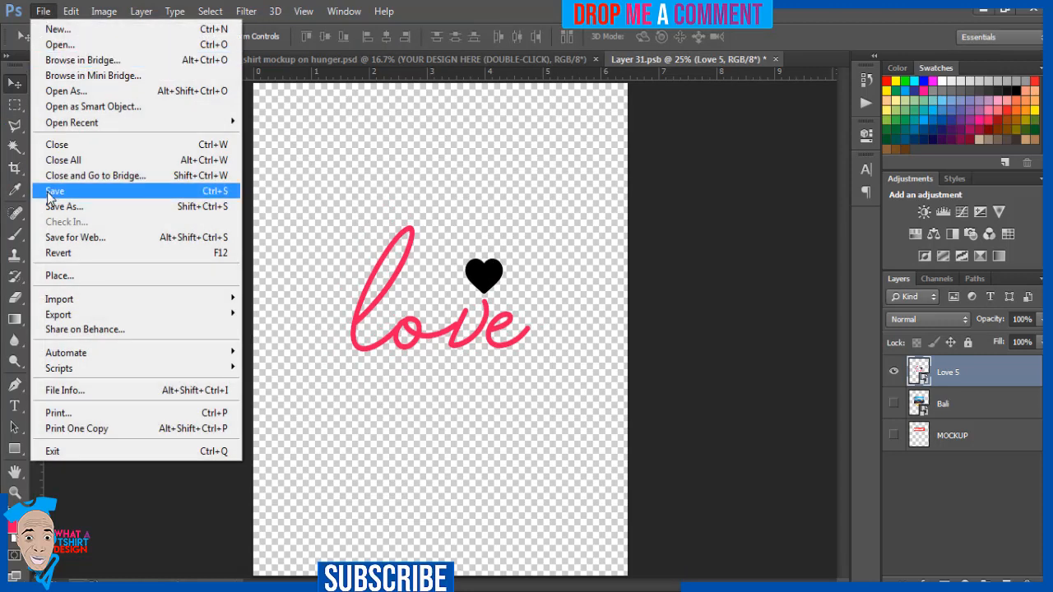
{"action": "left_click", "coordinate": [55, 191]}
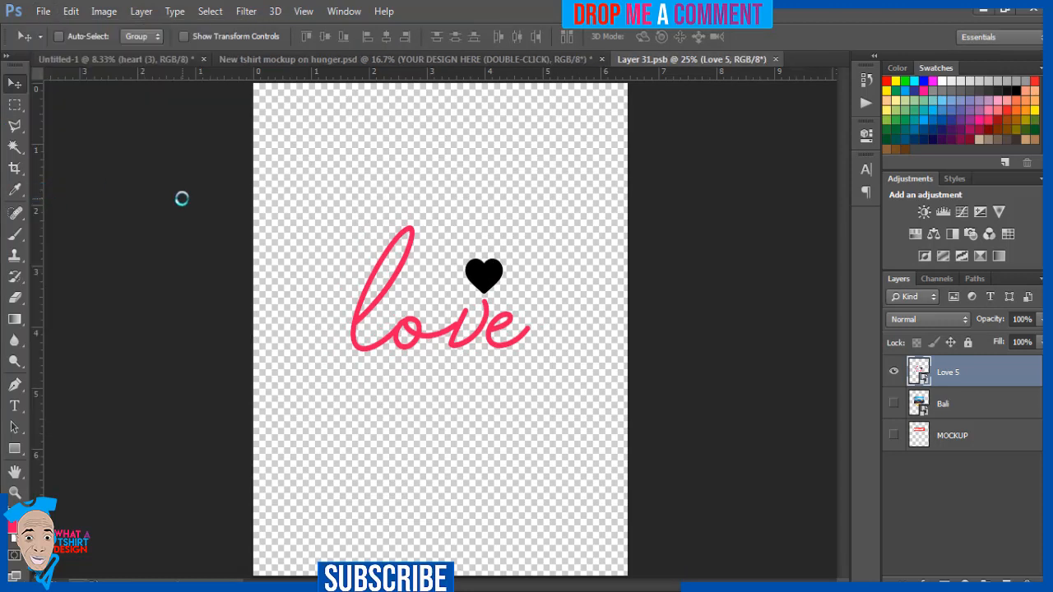
{"action": "mouse_move", "coordinate": [296, 145]}
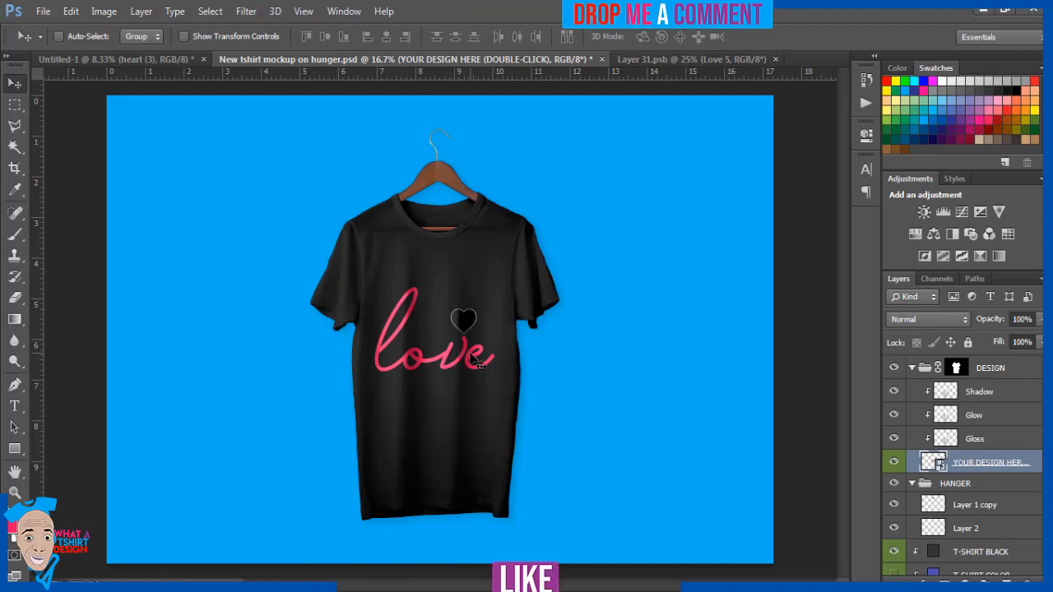
{"action": "mouse_move", "coordinate": [539, 361]}
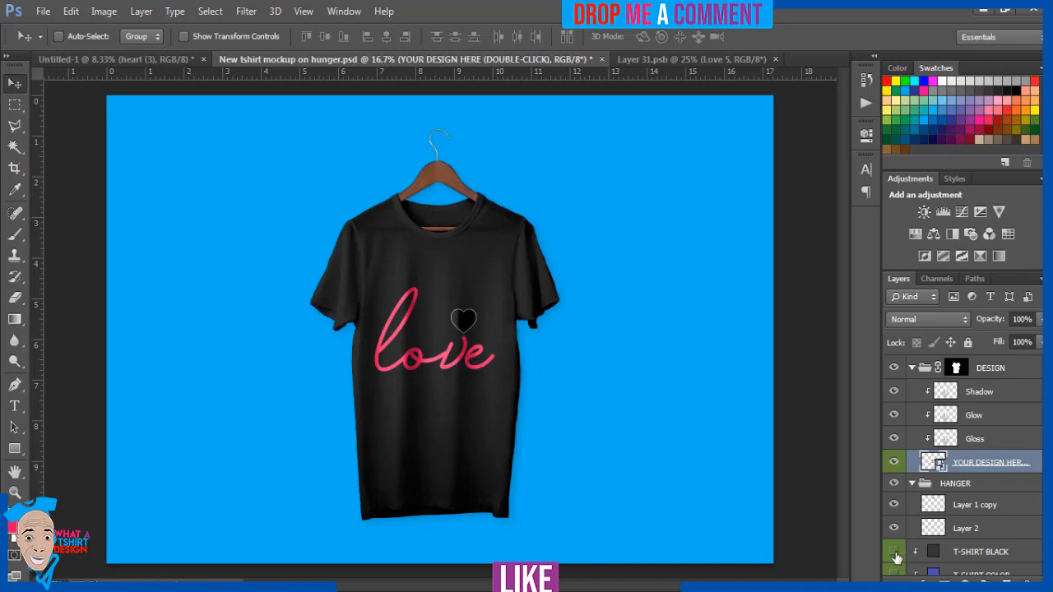
- Hide the T-SHIRT BLACK layer so the mockup shirt shows white
{"action": "left_click", "coordinate": [895, 551]}
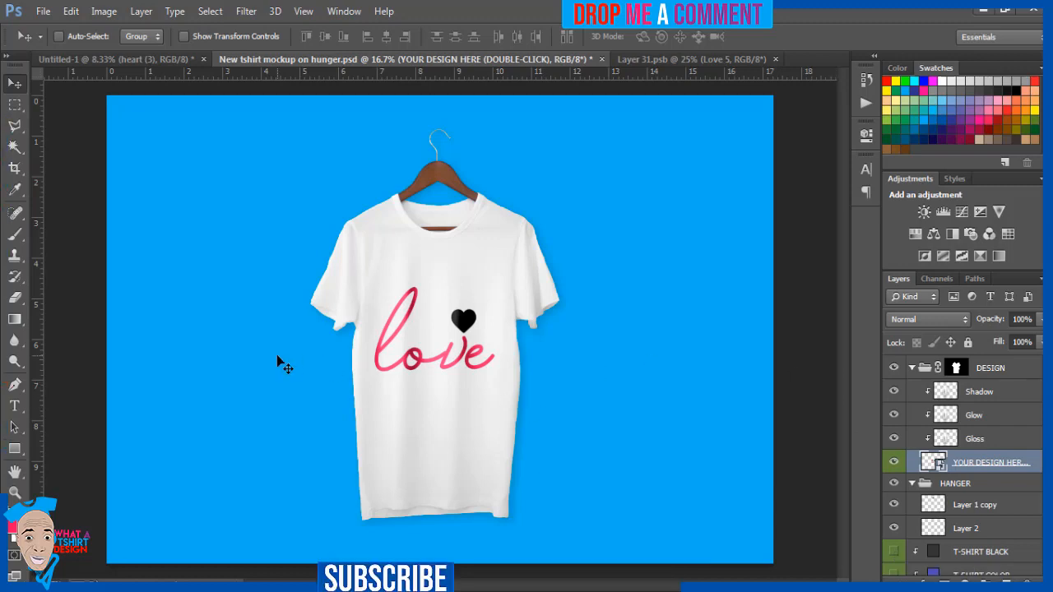
{"action": "left_click", "coordinate": [43, 10]}
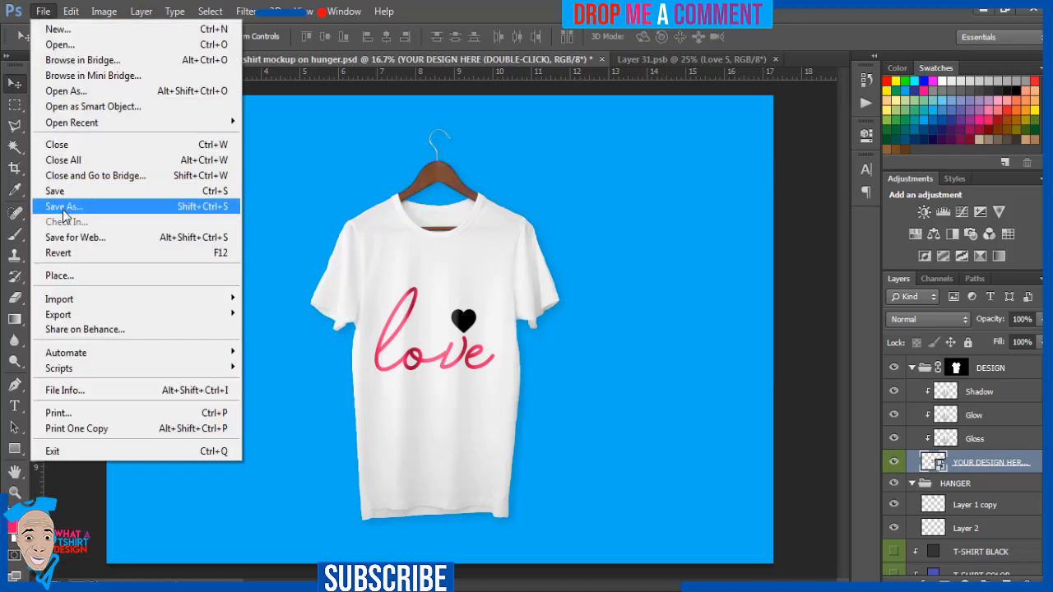
- Start a Save As into Pictures with the file name 'love 5 full'
{"action": "left_click", "coordinate": [62, 205]}
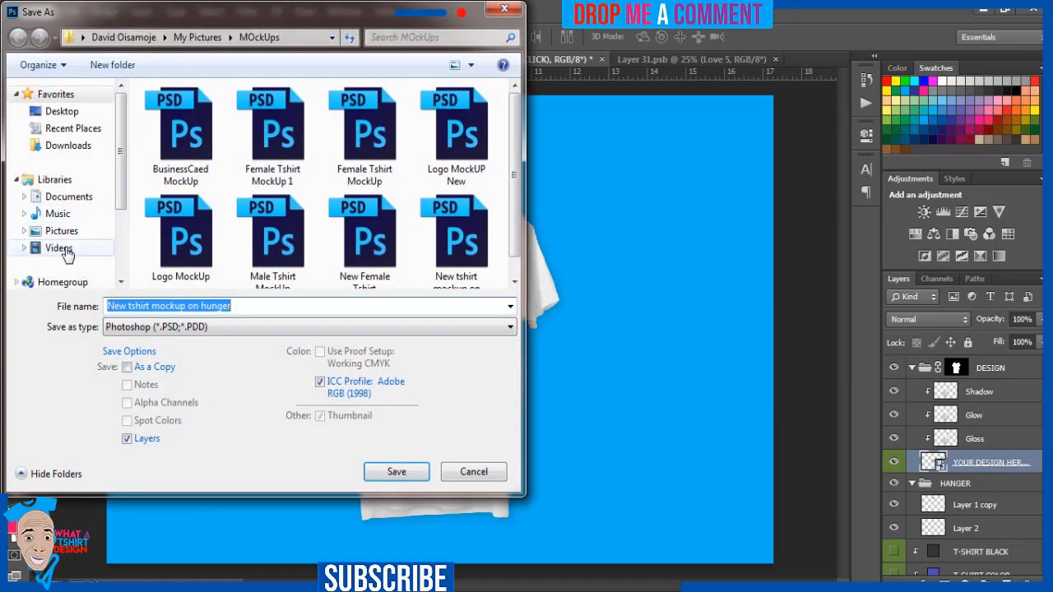
{"action": "left_click", "coordinate": [62, 230]}
{"action": "type", "text": "love 5"}
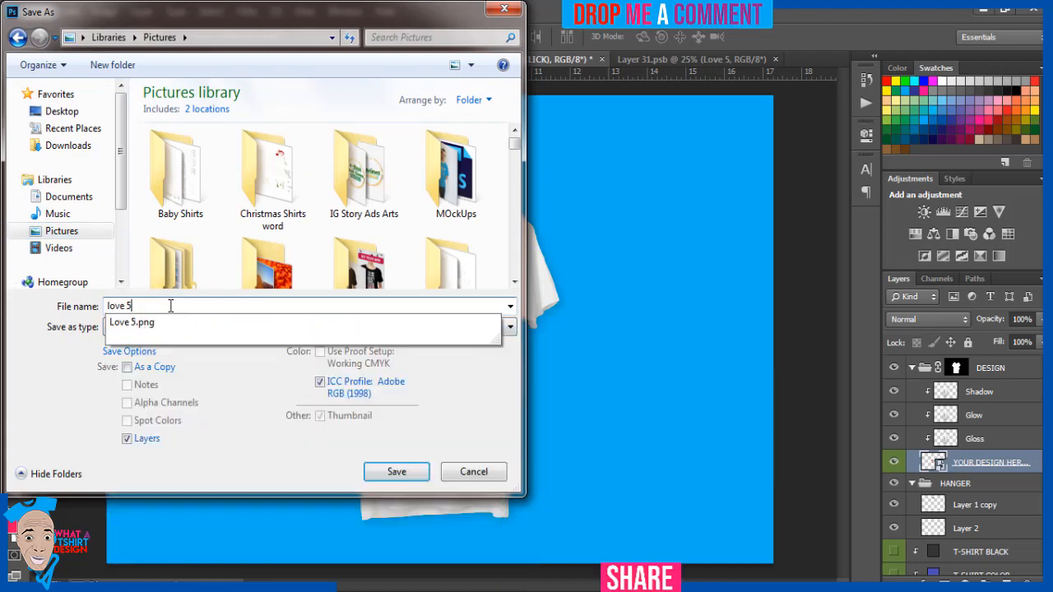
{"action": "type", "text": "b"}
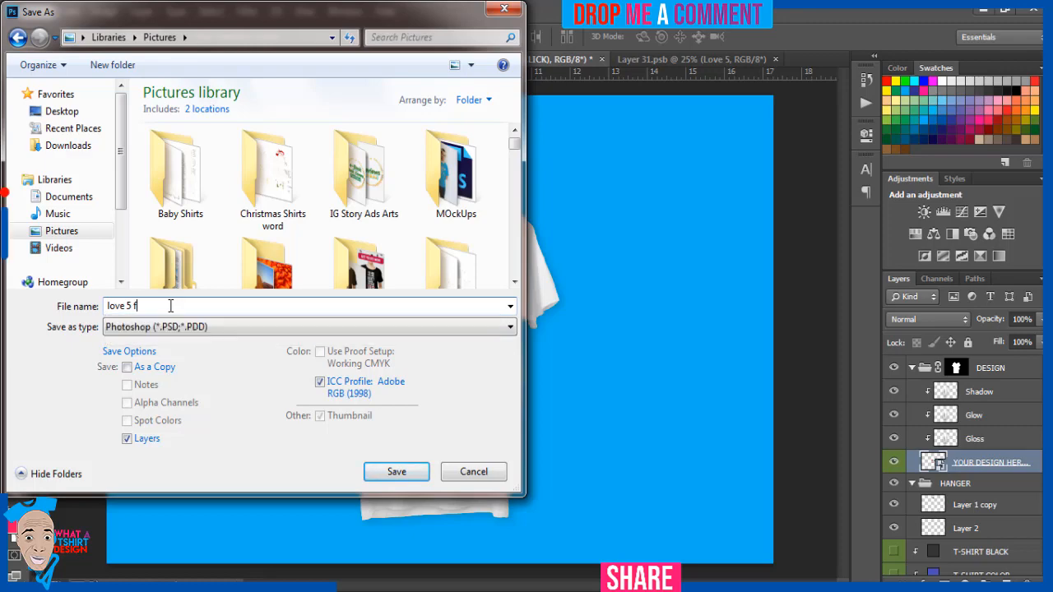
{"action": "type", "text": "ull"}
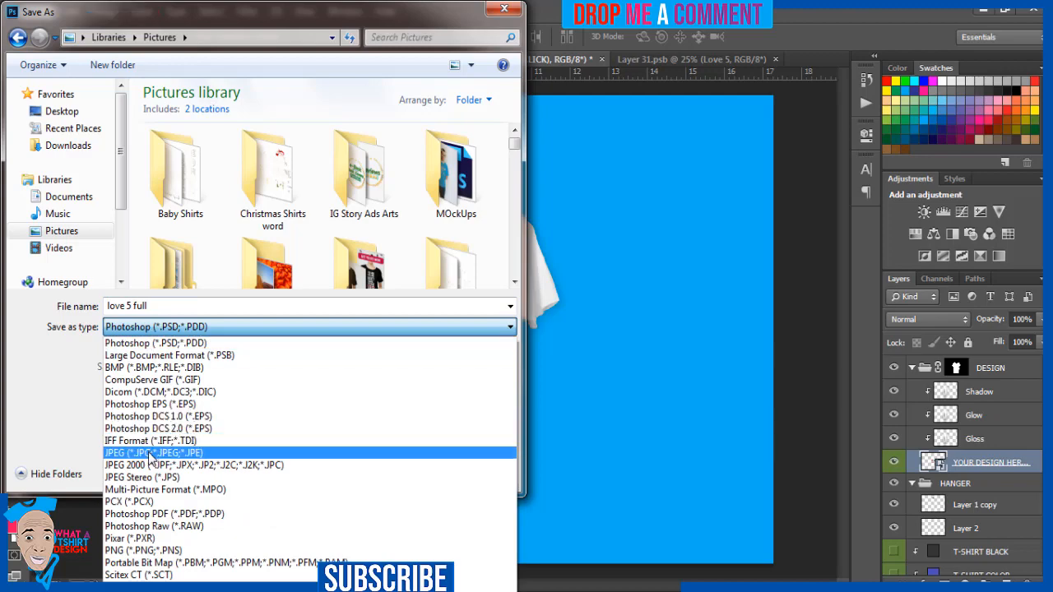
- Save the mockup as a maximum-quality JPEG
{"action": "left_click", "coordinate": [153, 453]}
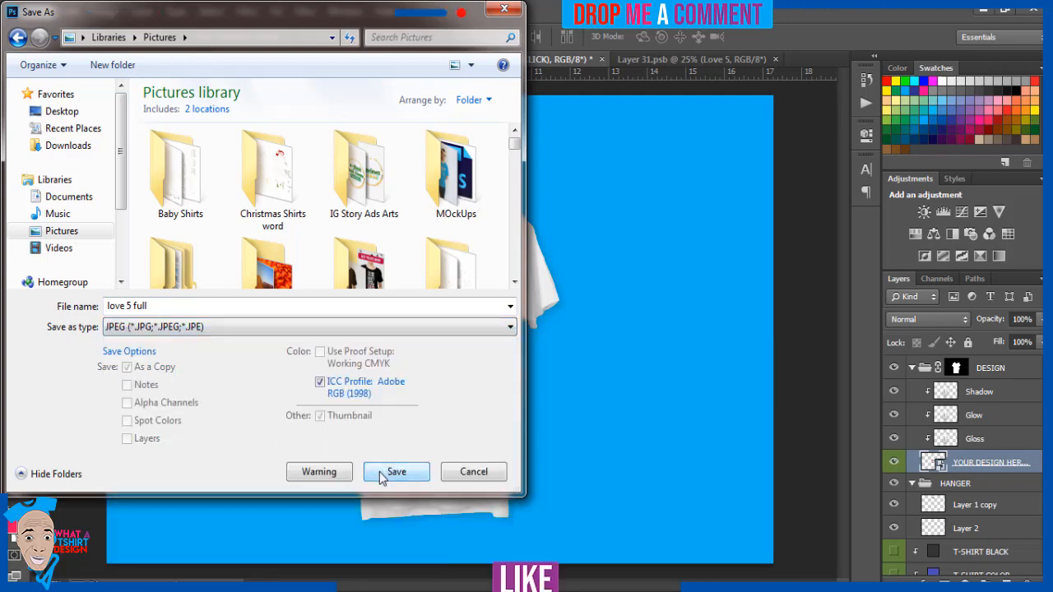
{"action": "left_click", "coordinate": [395, 470]}
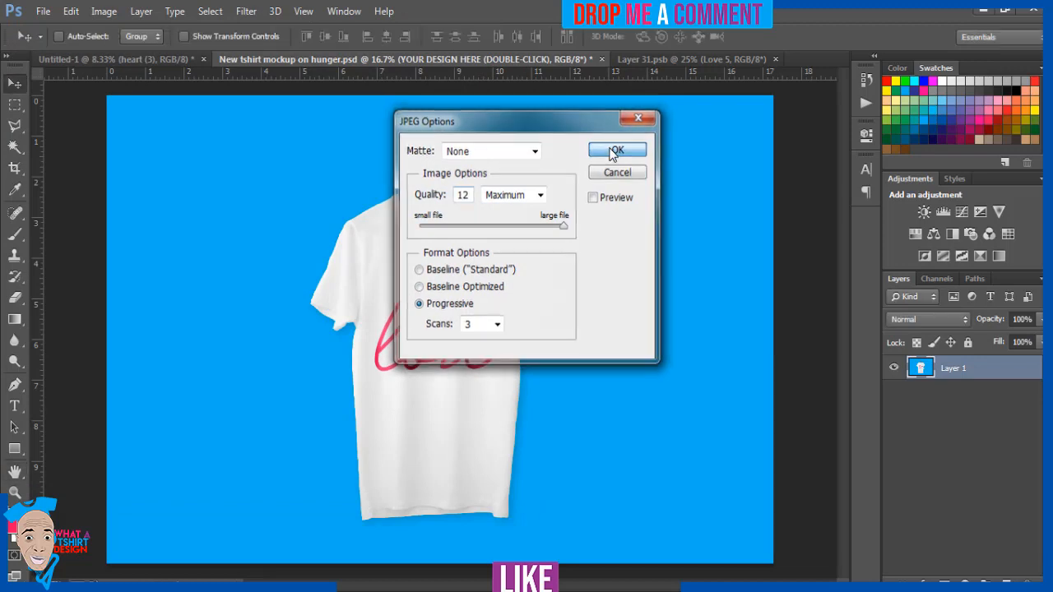
{"action": "left_click", "coordinate": [616, 152]}
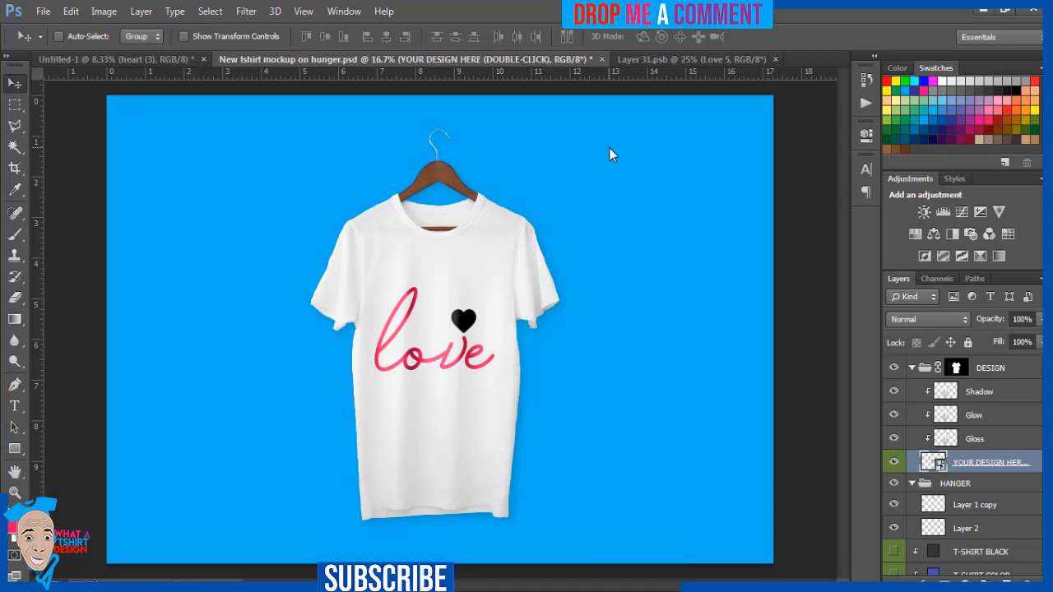
{"action": "mouse_move", "coordinate": [562, 321]}
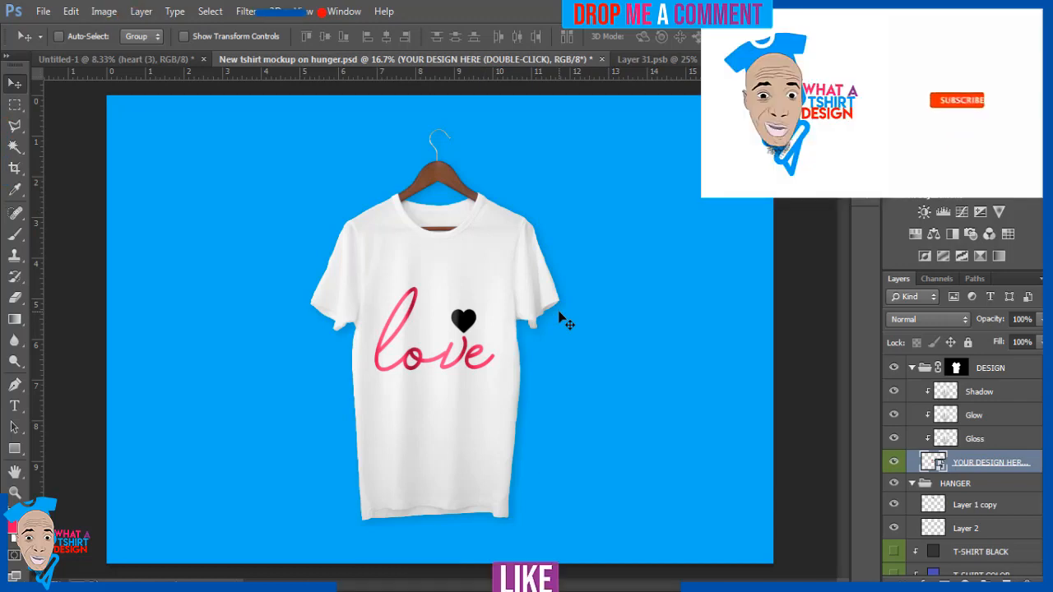
{"action": "left_click", "coordinate": [957, 101]}
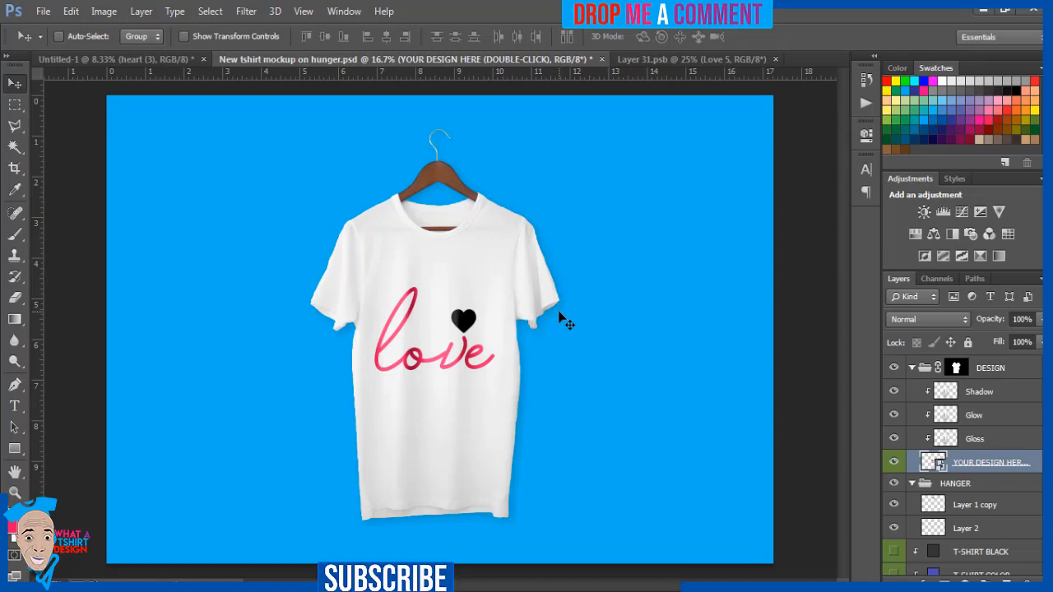
{"action": "mouse_move", "coordinate": [576, 546]}
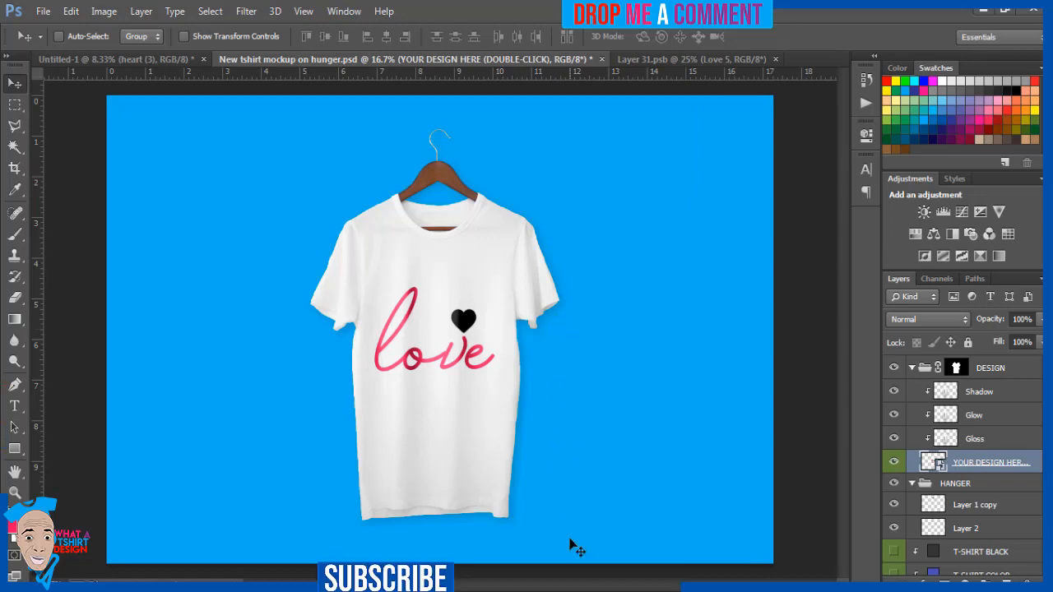